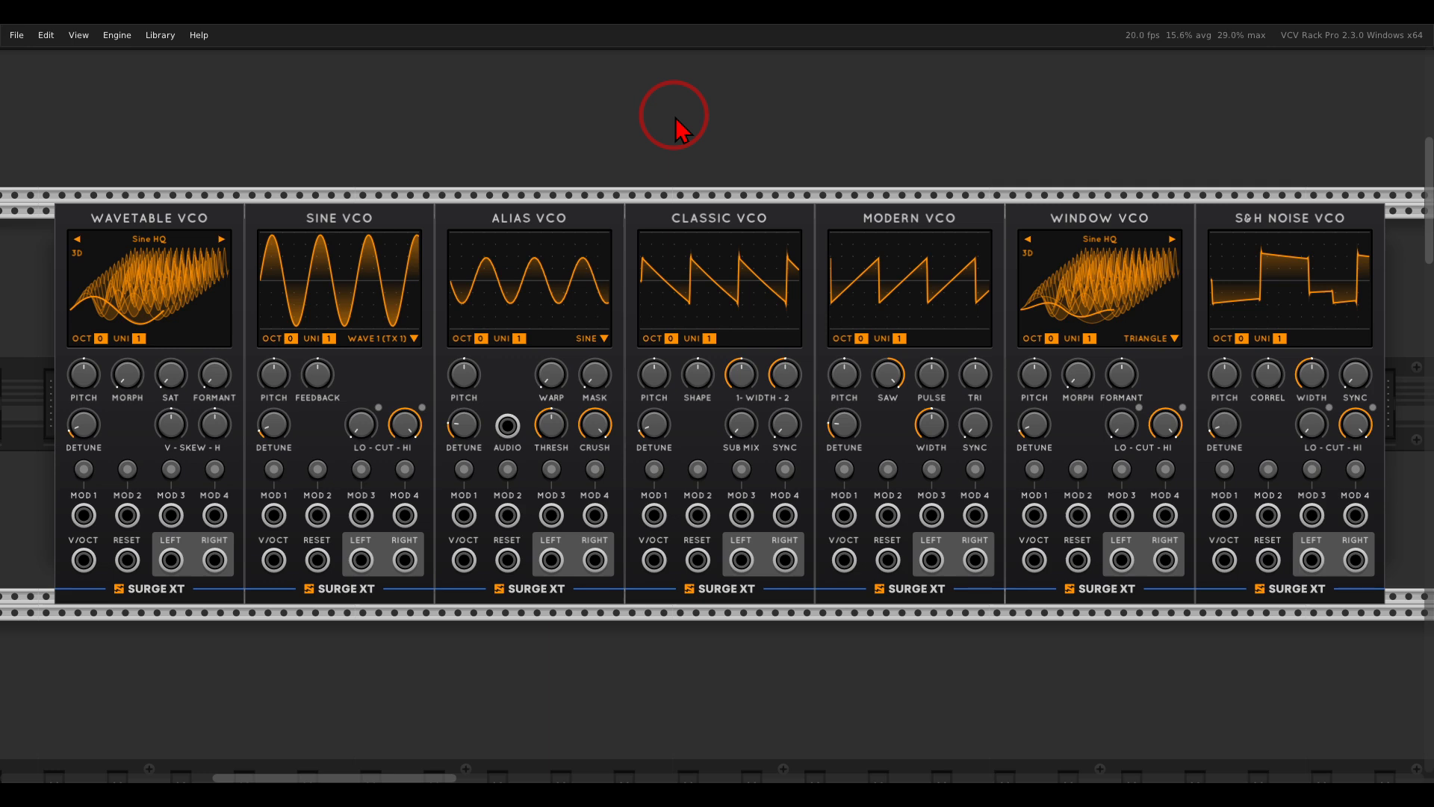
mouse_move(695, 329)
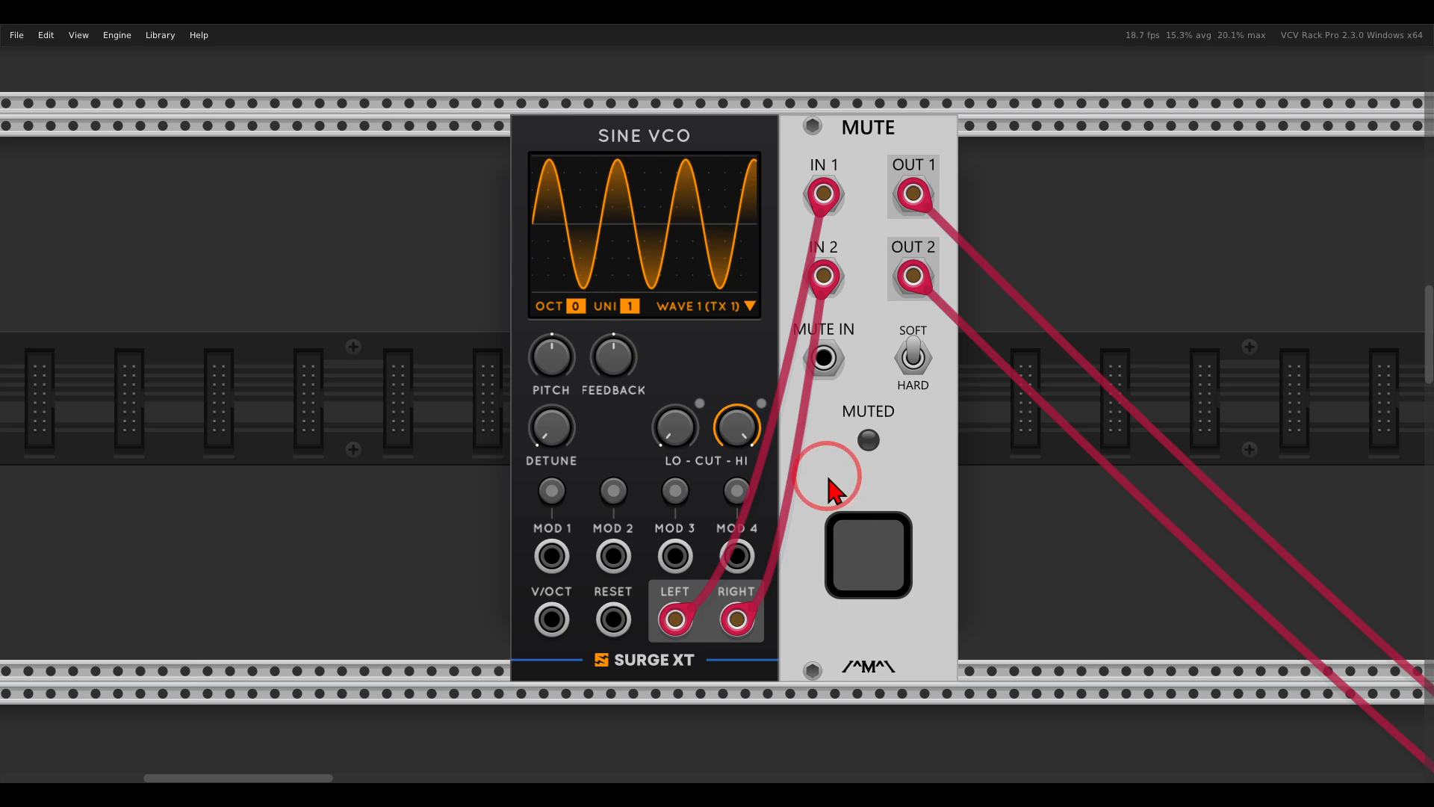
mouse_move(631, 319)
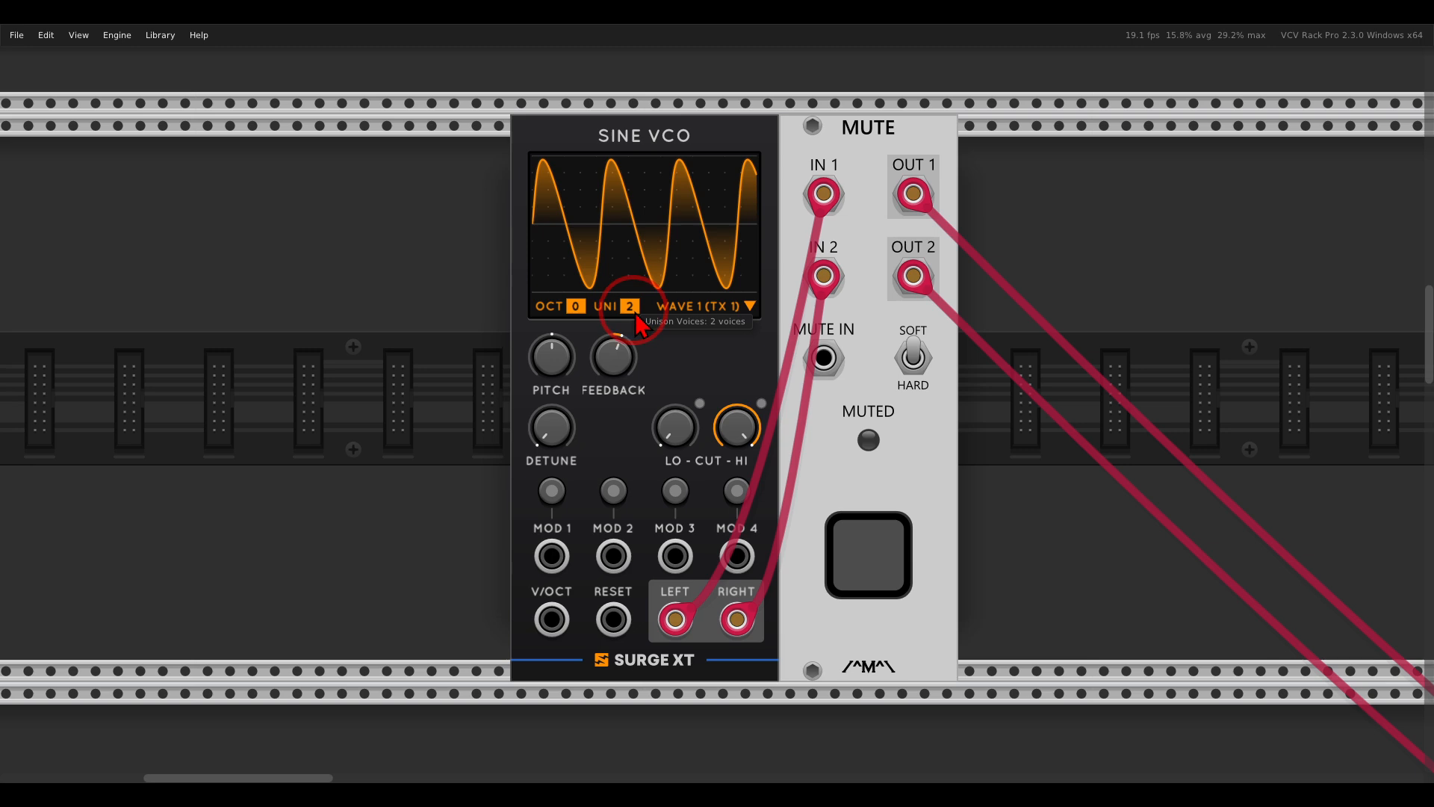
mouse_move(552, 430)
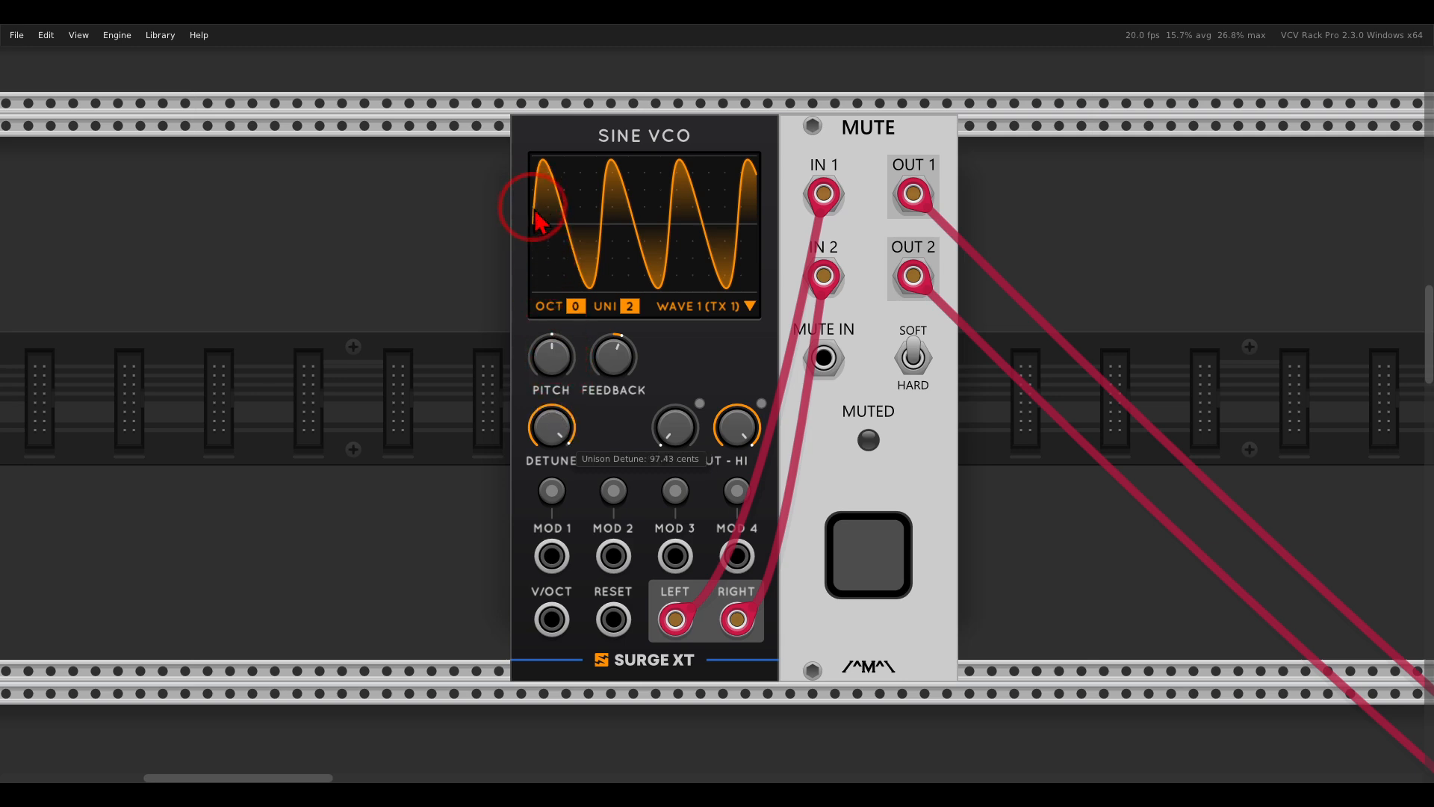
mouse_move(626, 329)
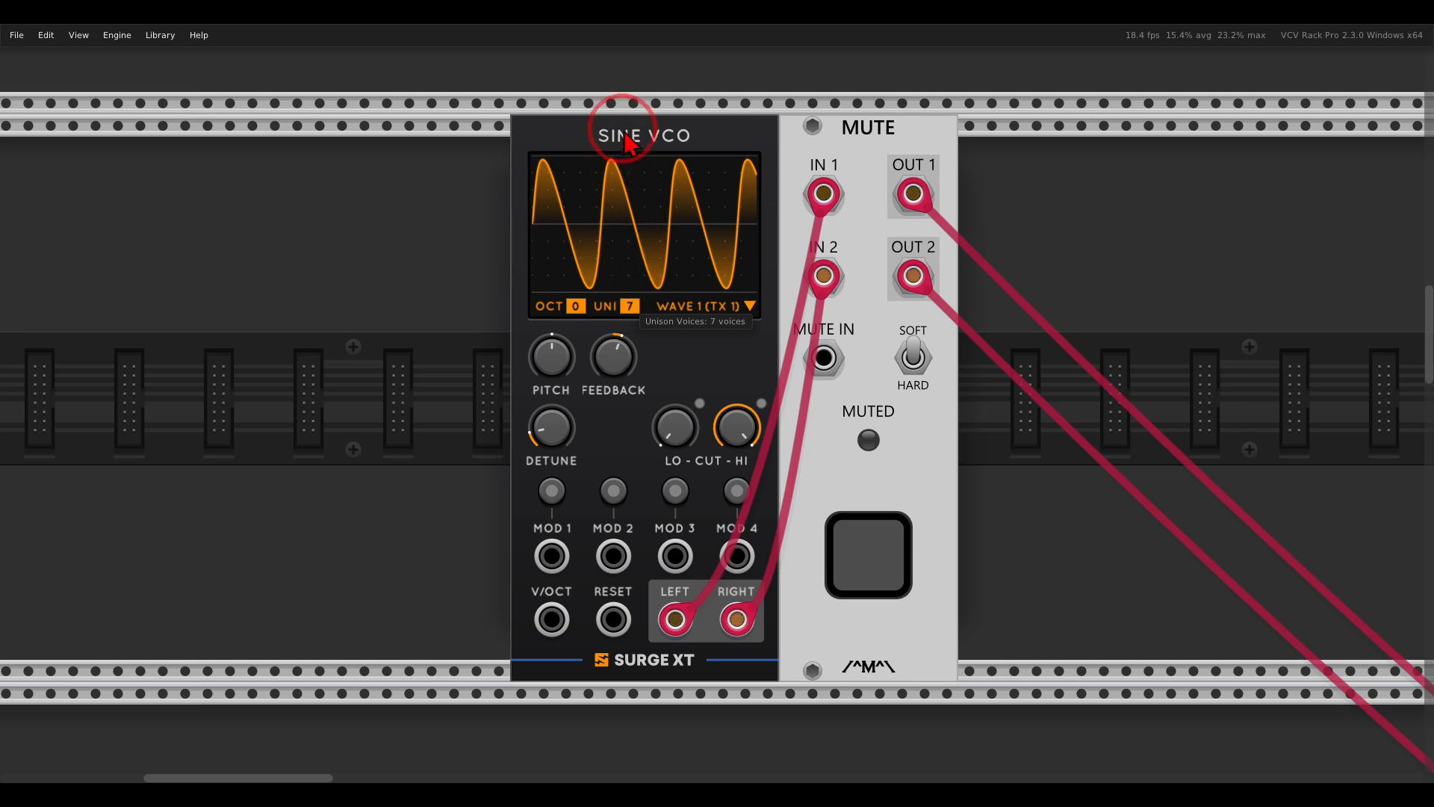
mouse_move(626, 315)
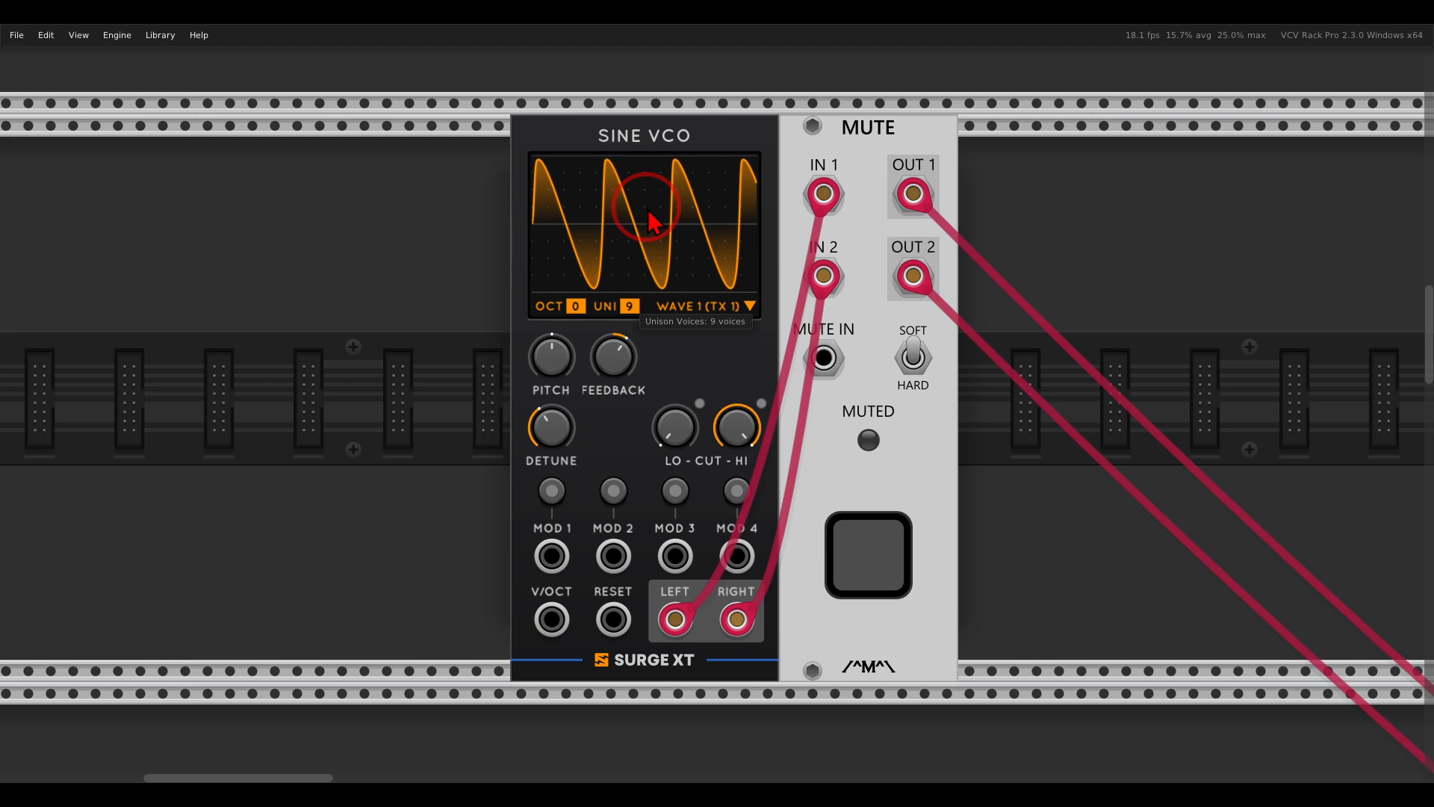
Mute the Sine VCO, leave only its left output patched, set UNI to 9 detuned about 48 cents, then unmute
click(867, 555)
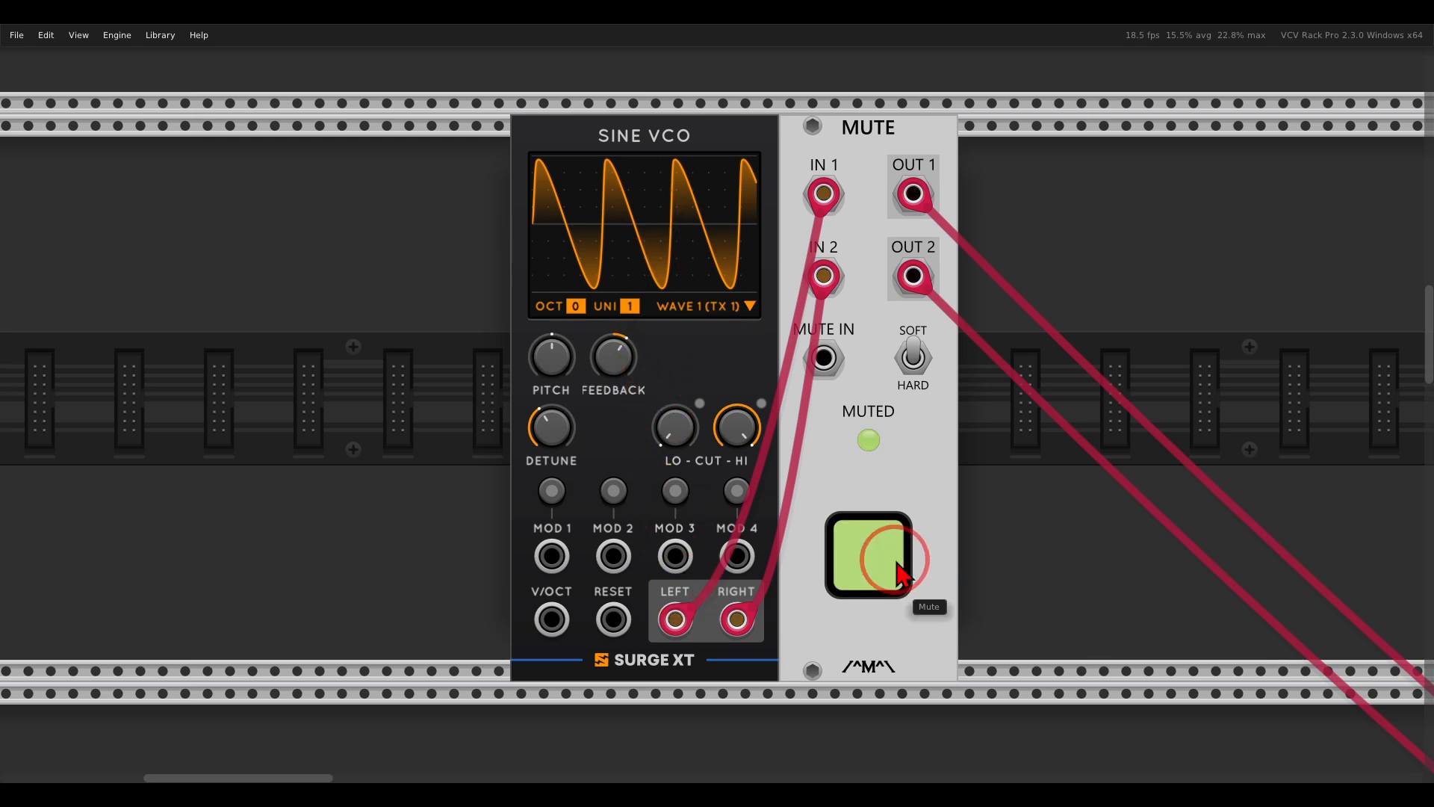
click(867, 556)
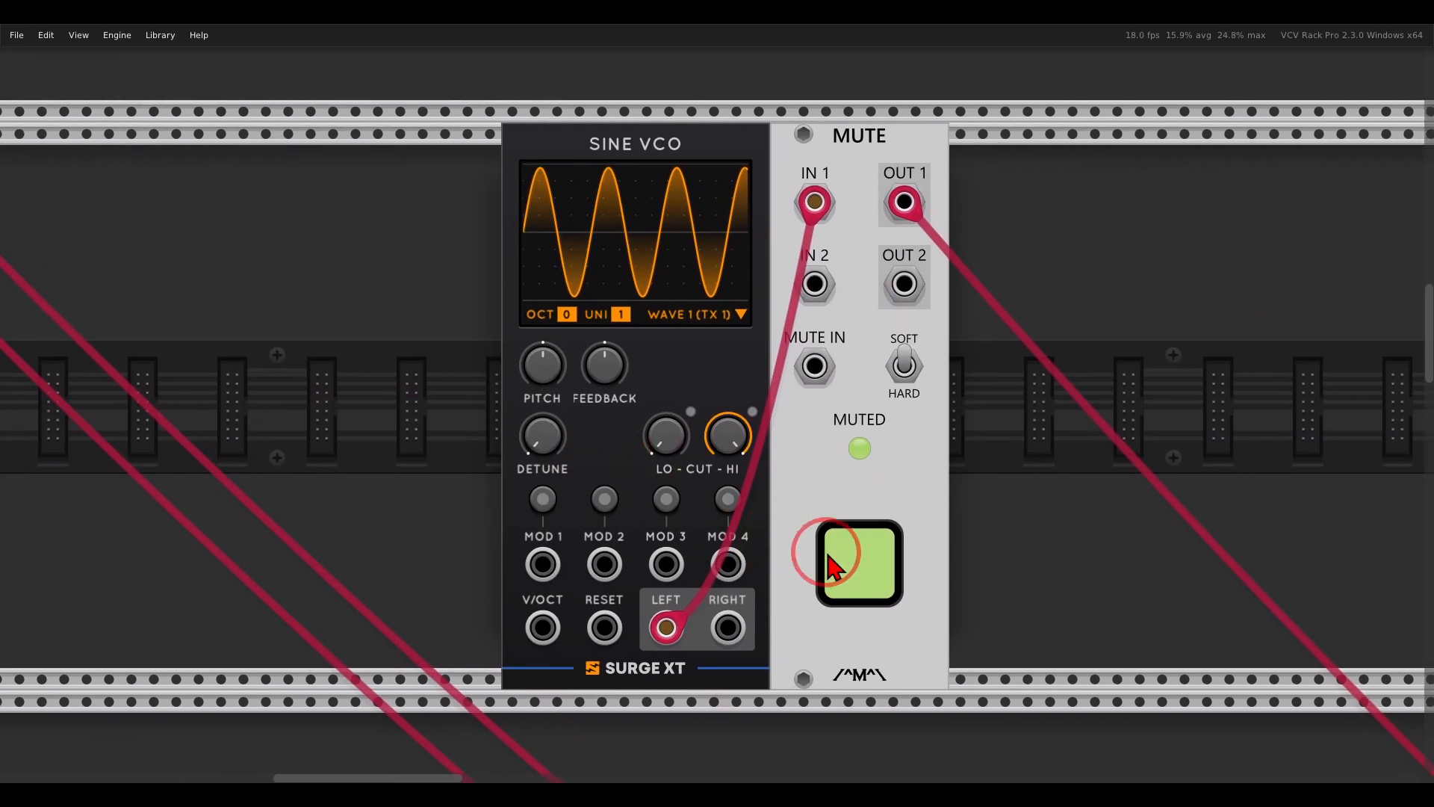
click(858, 563)
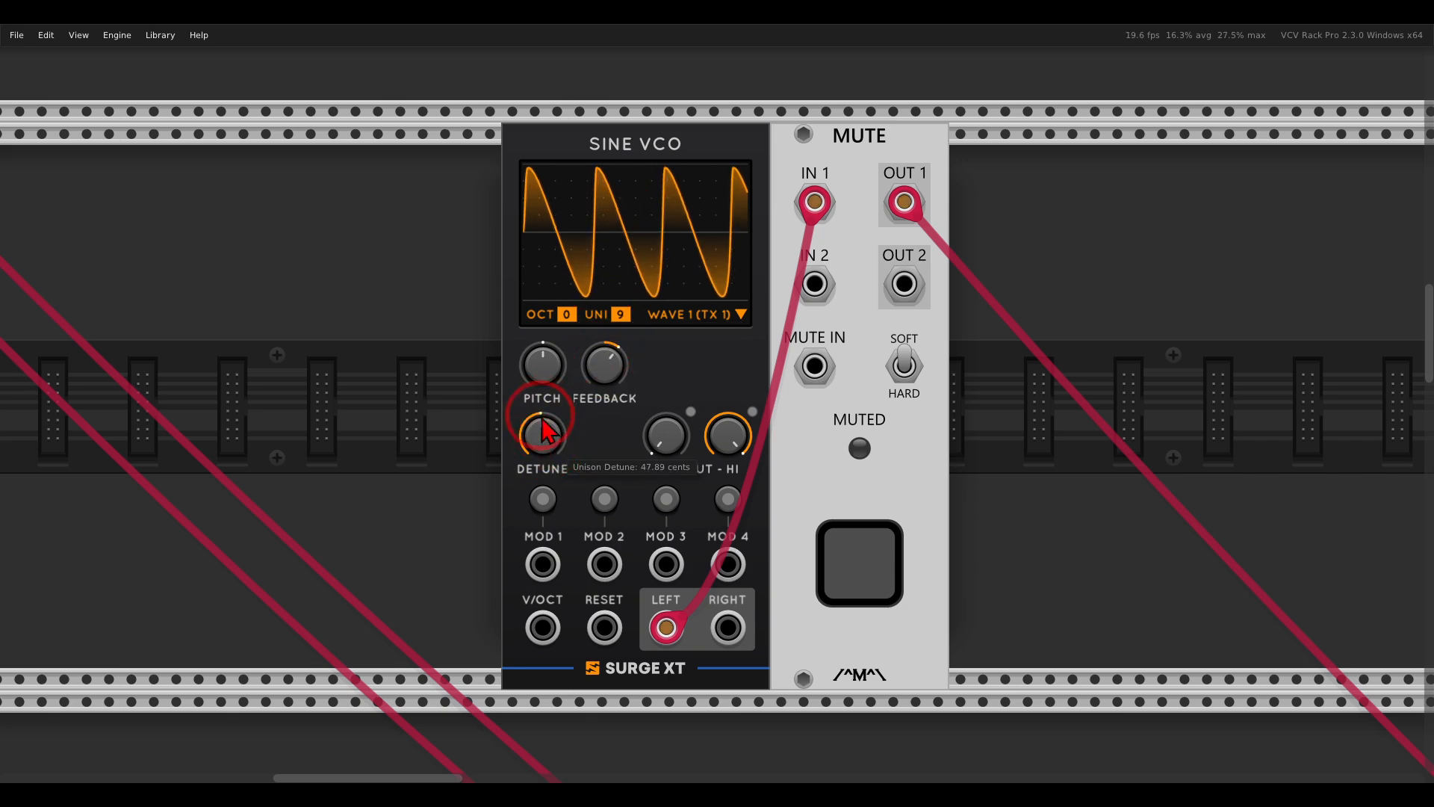
click(858, 561)
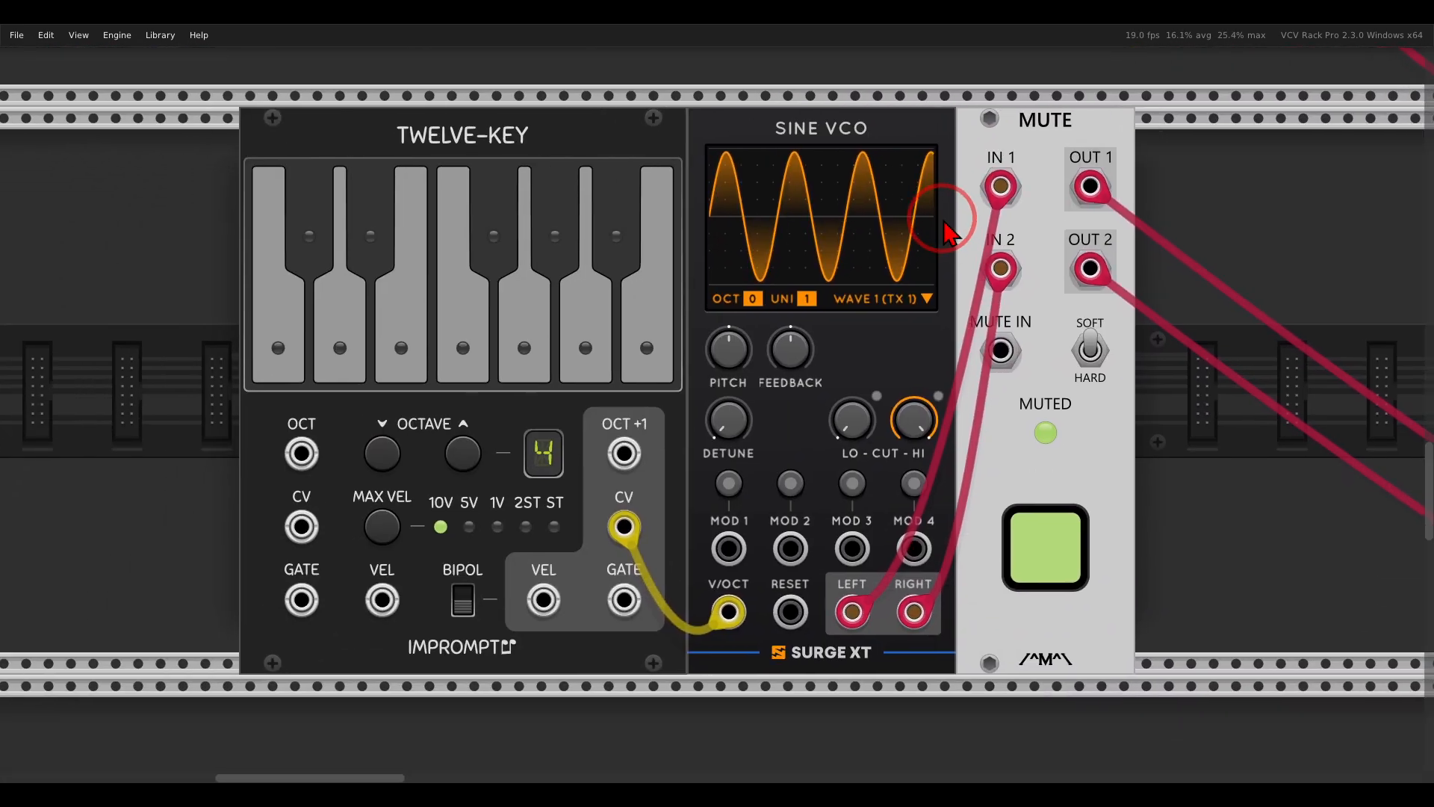
Bring up the Sine VCO's module options to enable Extend Unison Detune
right_click(819, 229)
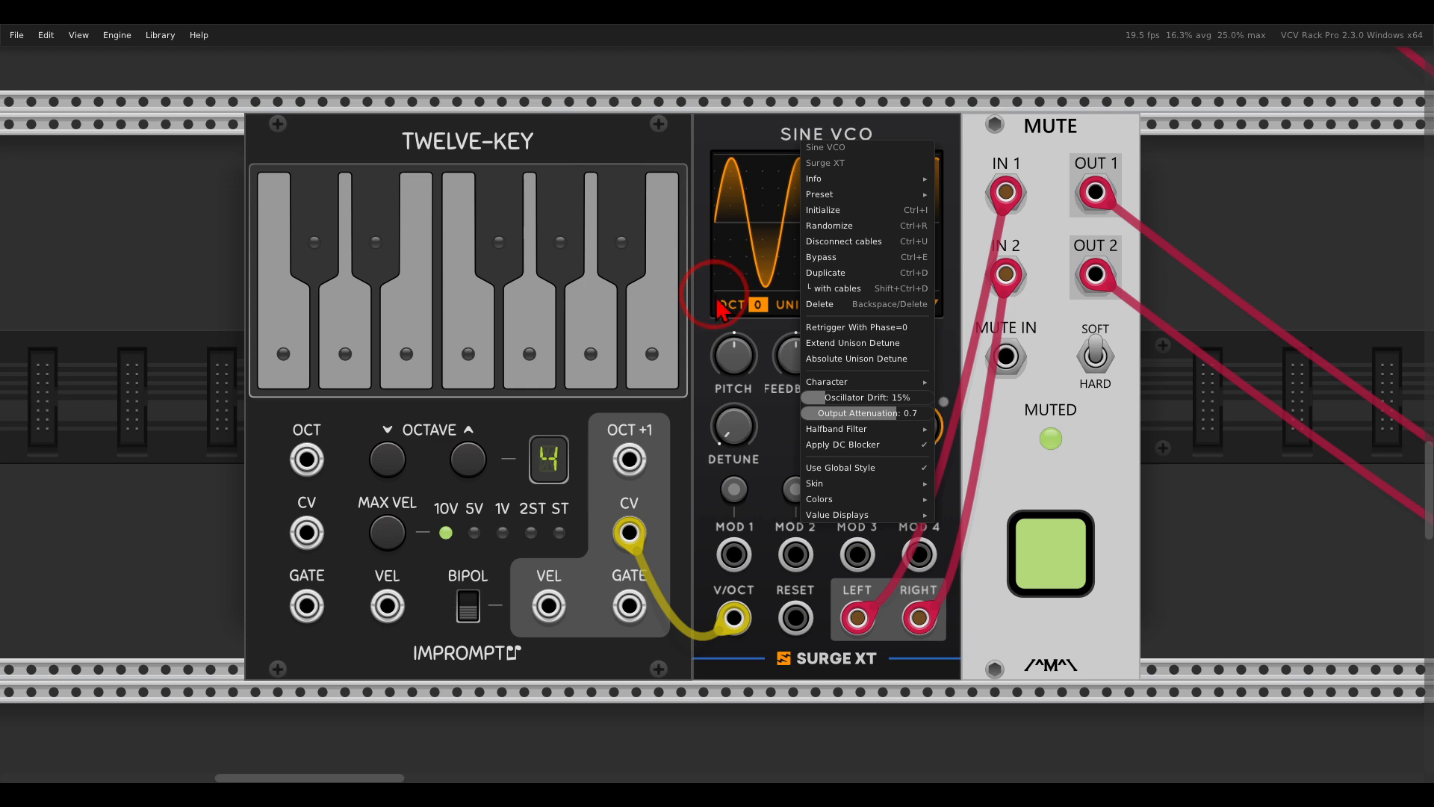
mouse_move(855, 353)
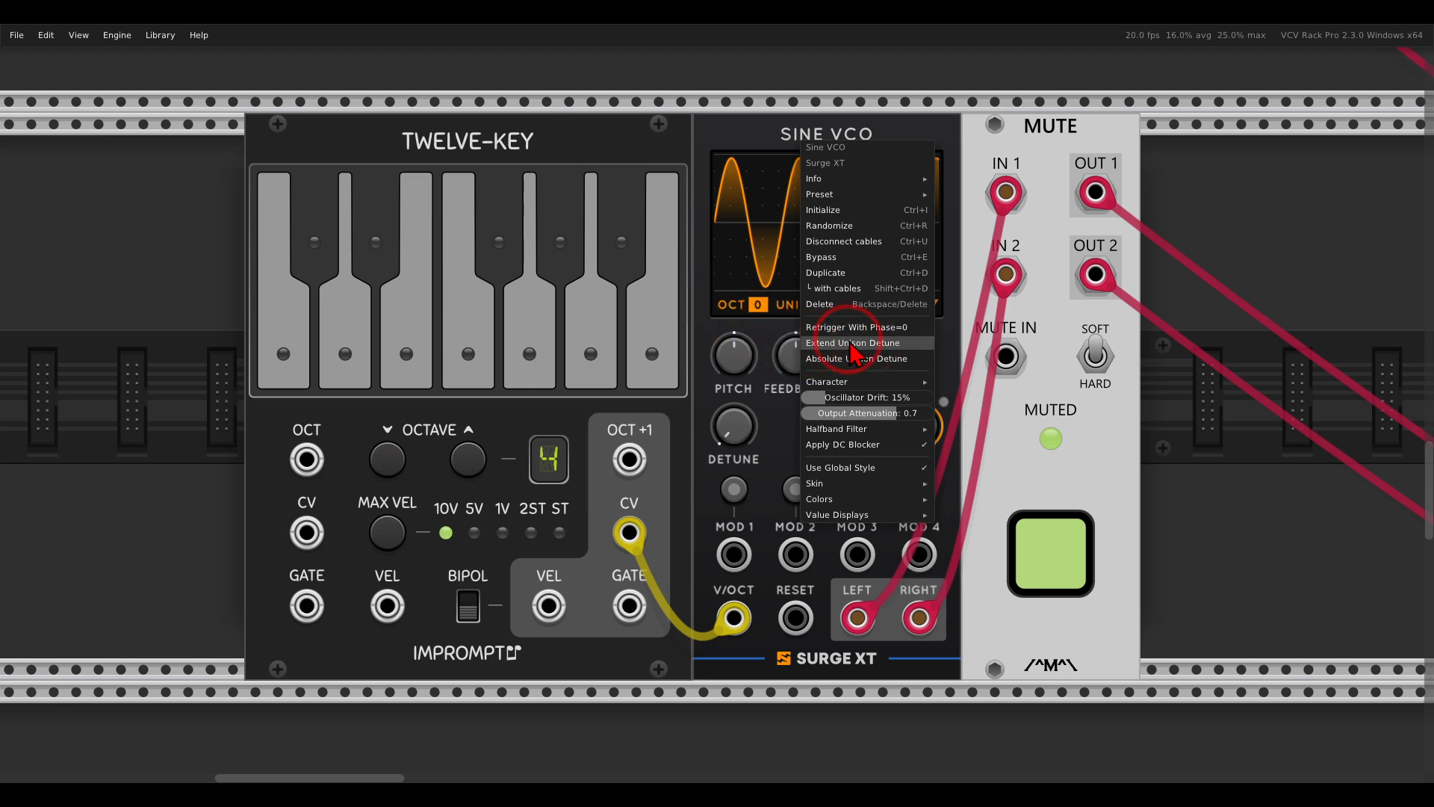
mouse_move(766, 151)
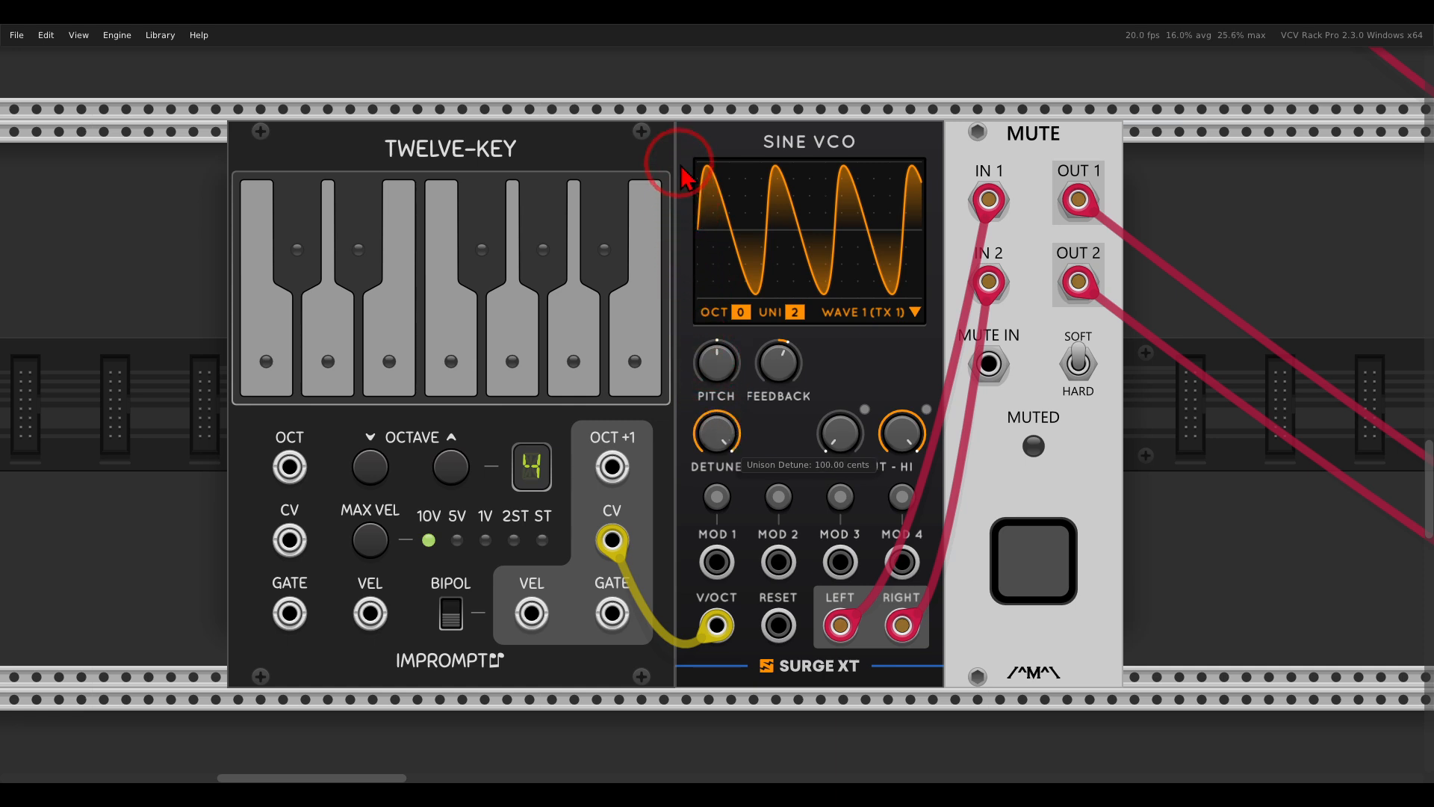
mouse_move(685, 247)
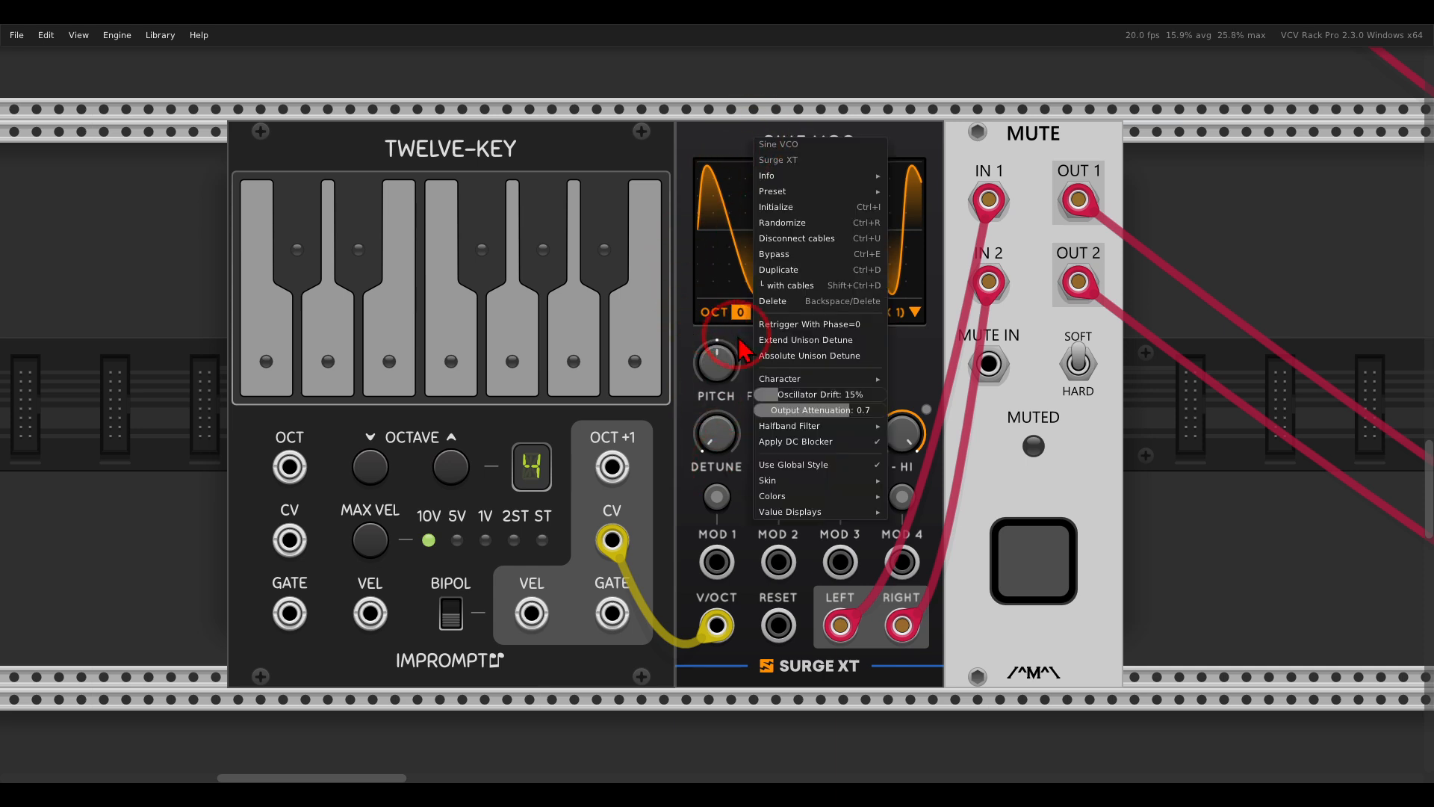
mouse_move(804, 353)
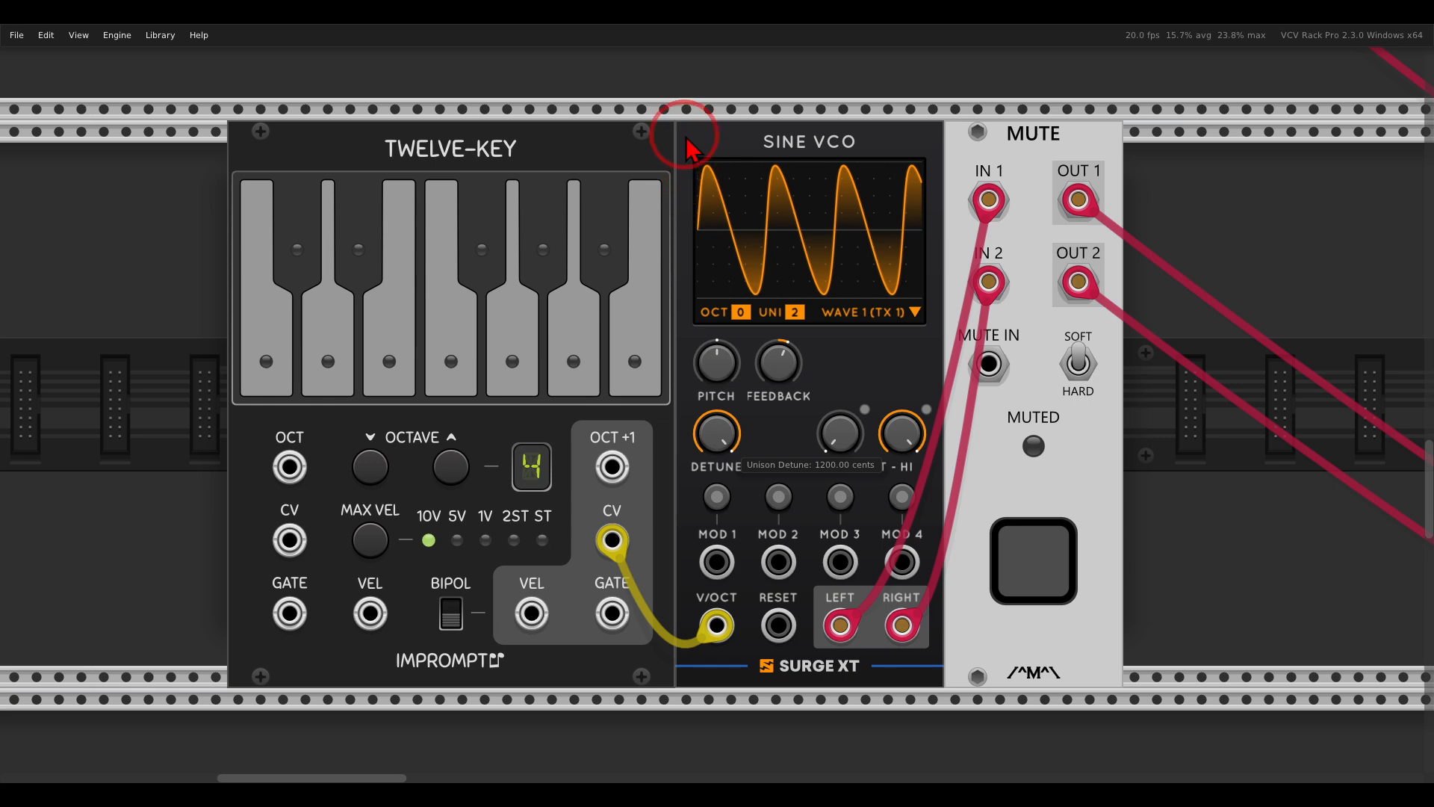
mouse_move(664, 150)
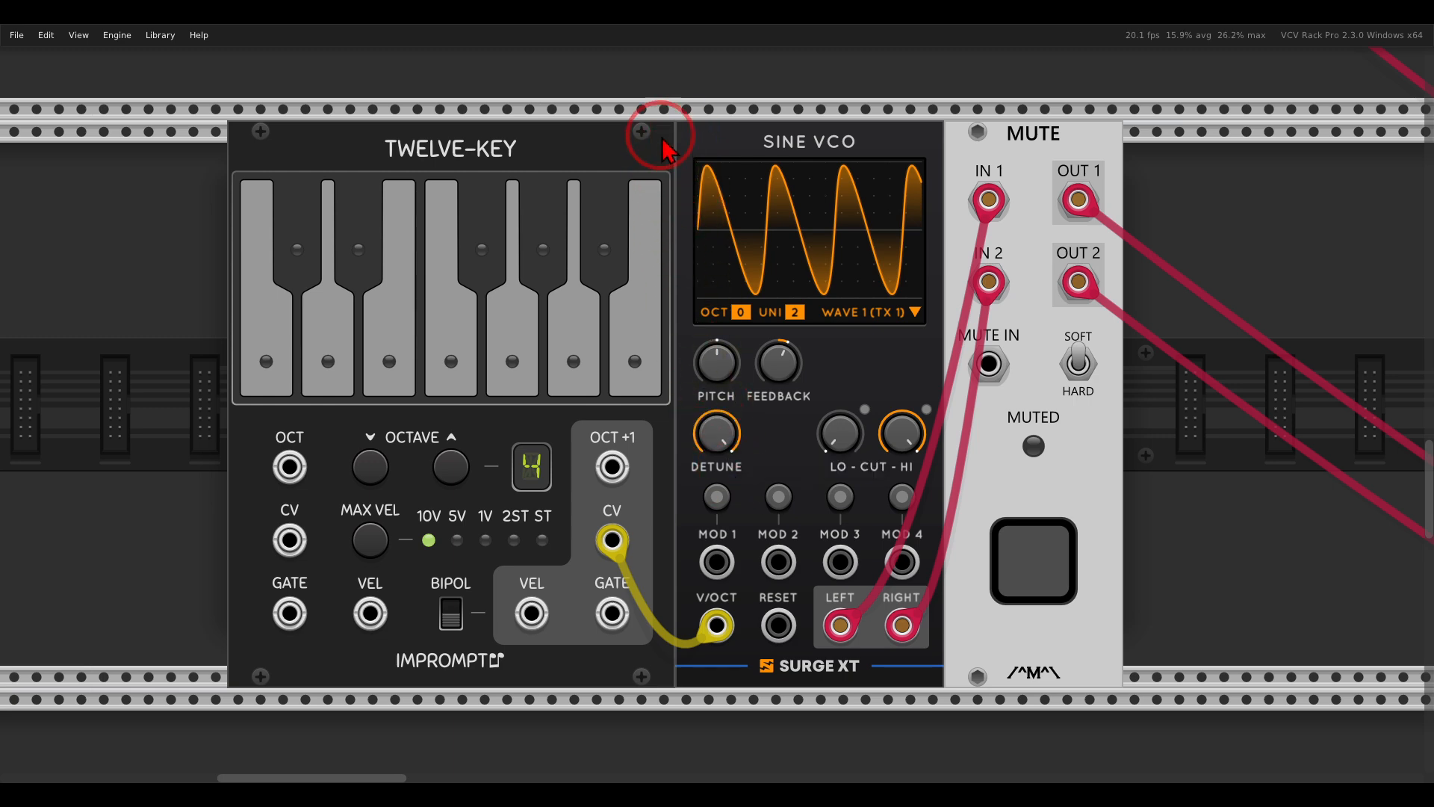
mouse_move(752, 243)
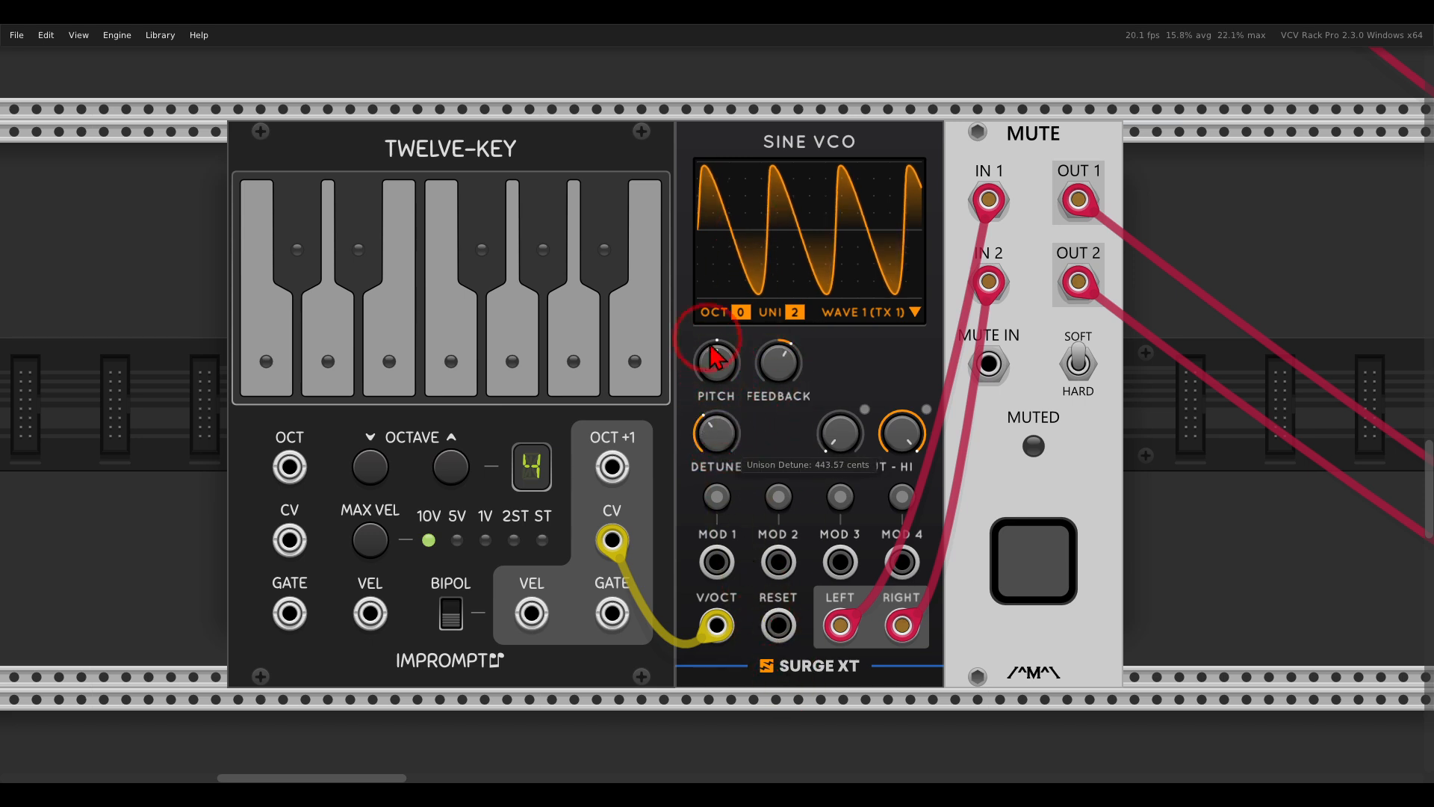
Reset the Sine VCO's pitch setting to its default before raising unison voices to 4
double_click(716, 433)
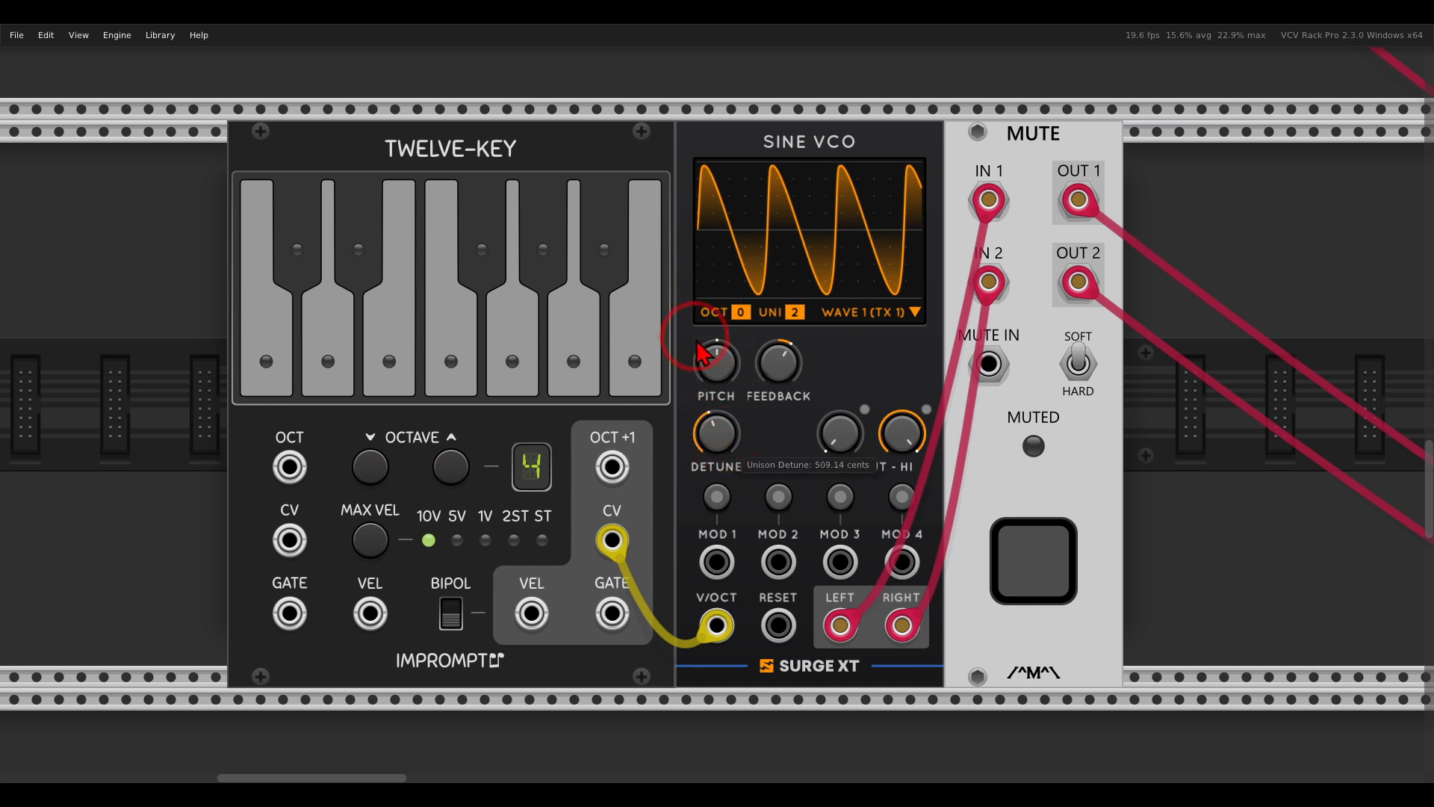
mouse_move(777, 292)
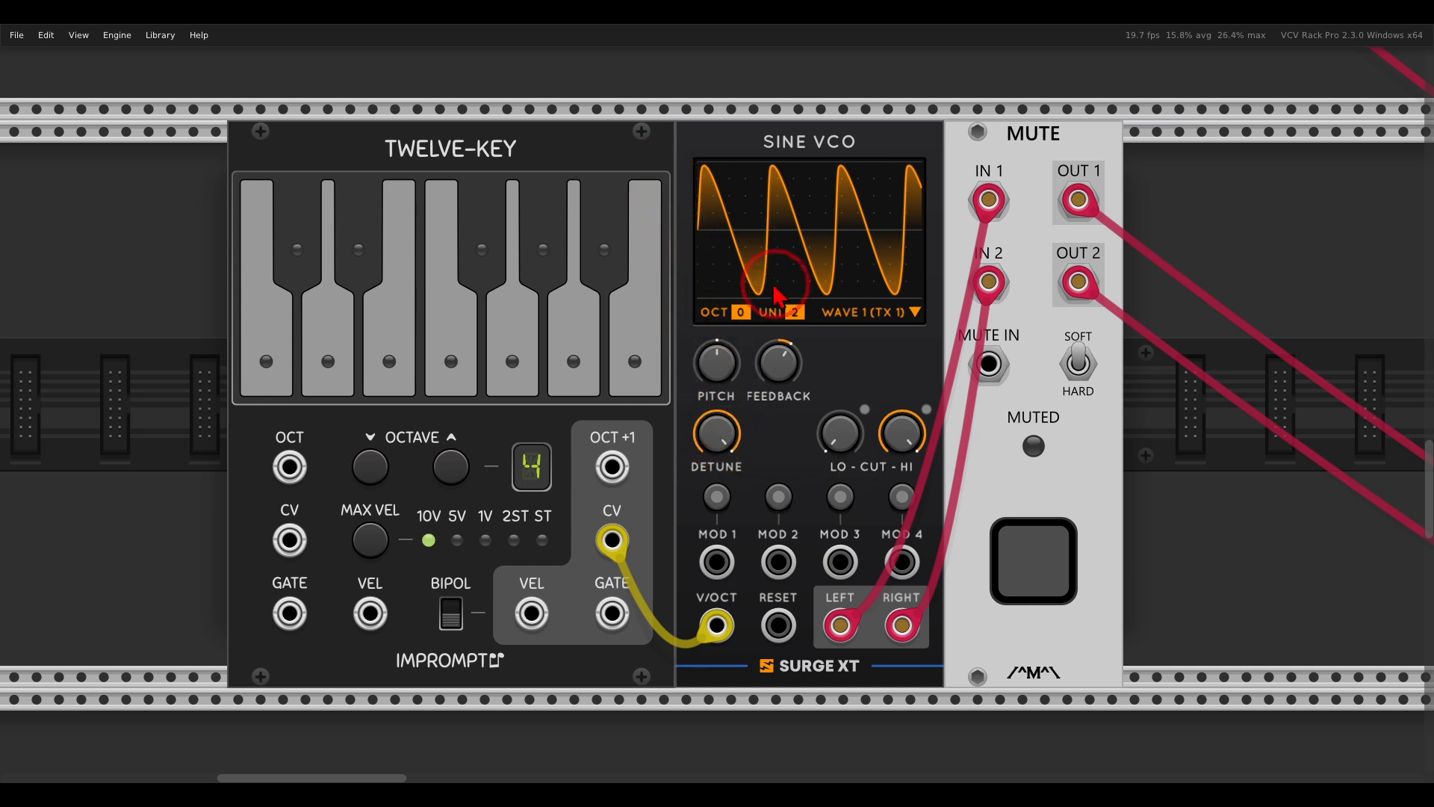
mouse_move(801, 311)
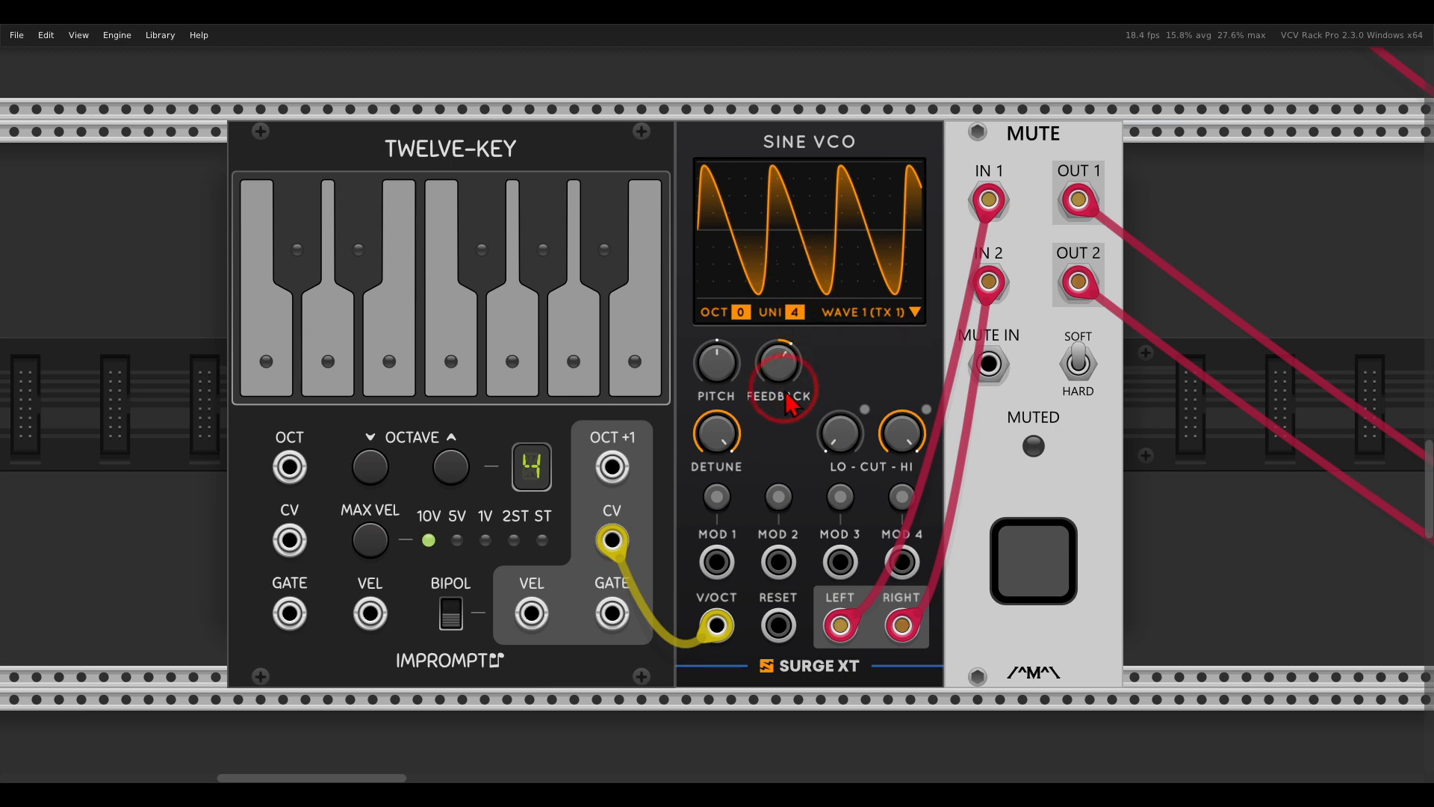
mouse_move(817, 711)
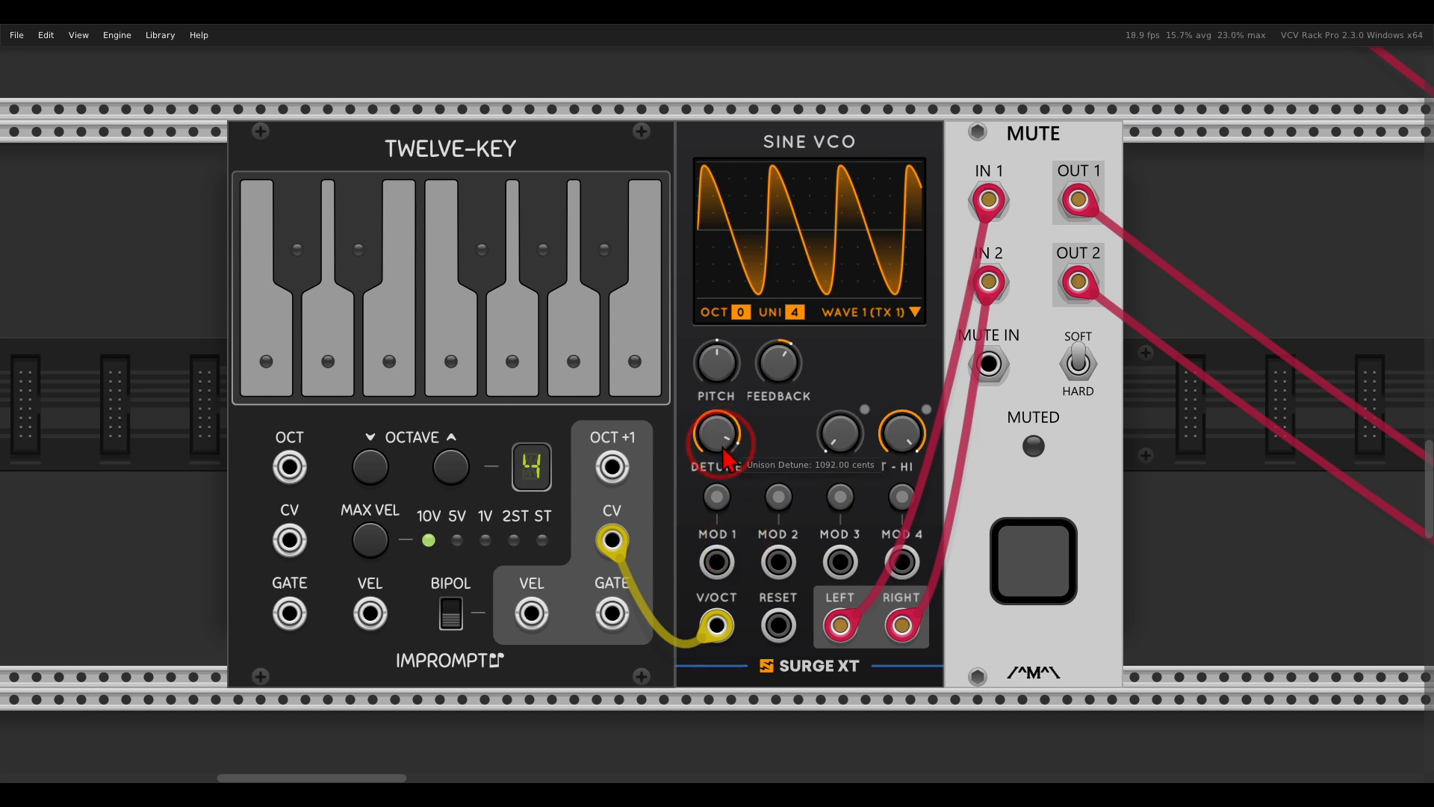
mouse_move(716, 561)
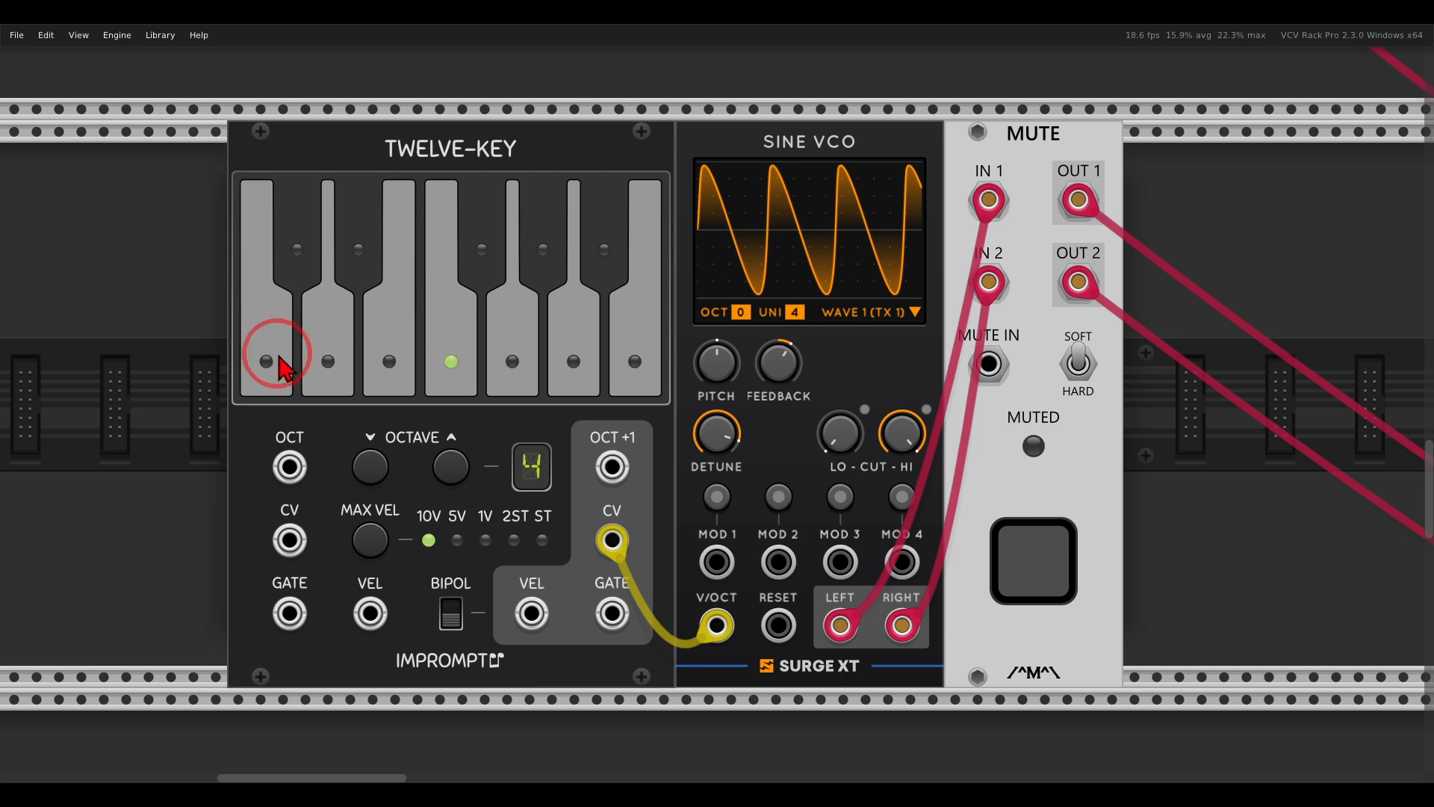
mouse_move(716, 434)
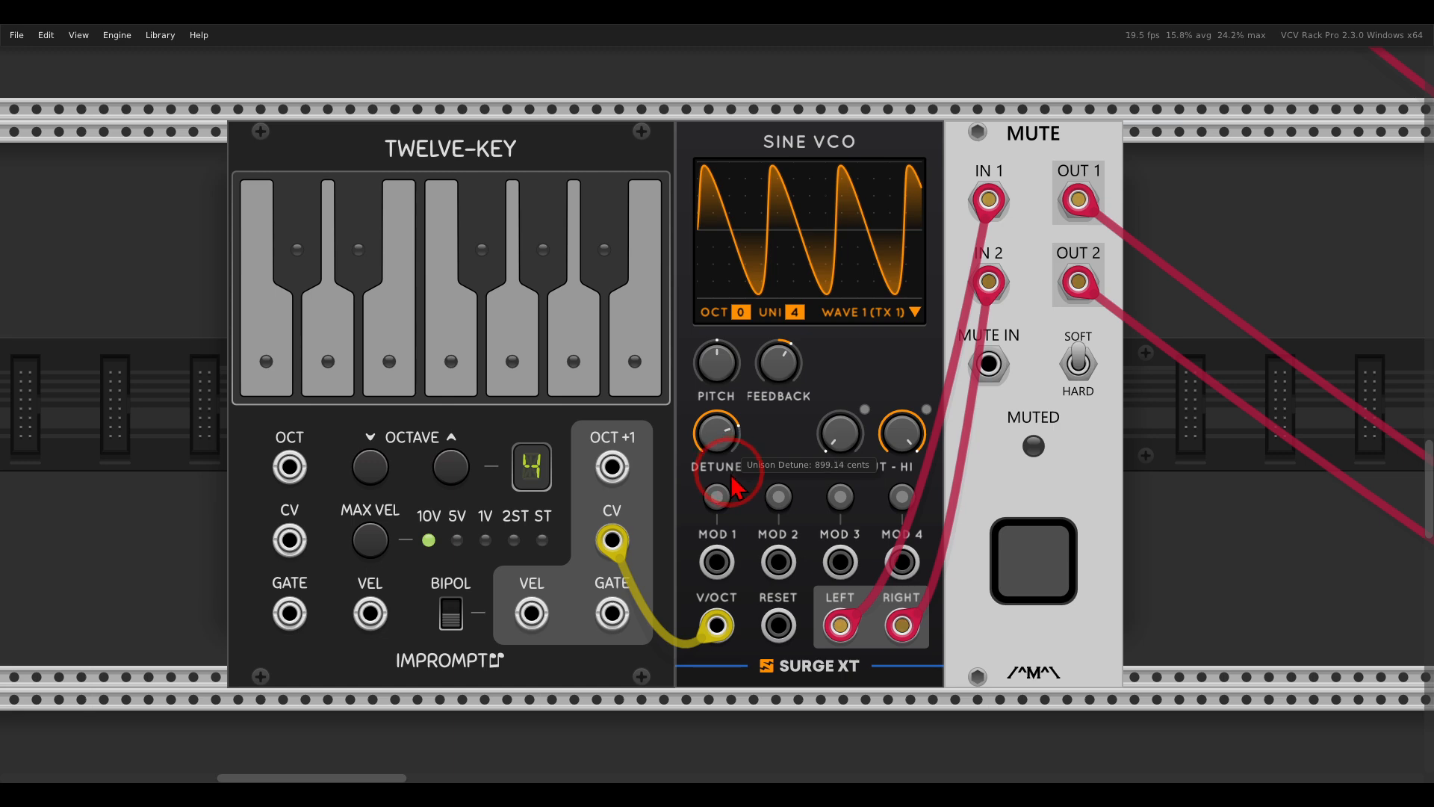
mouse_move(466, 353)
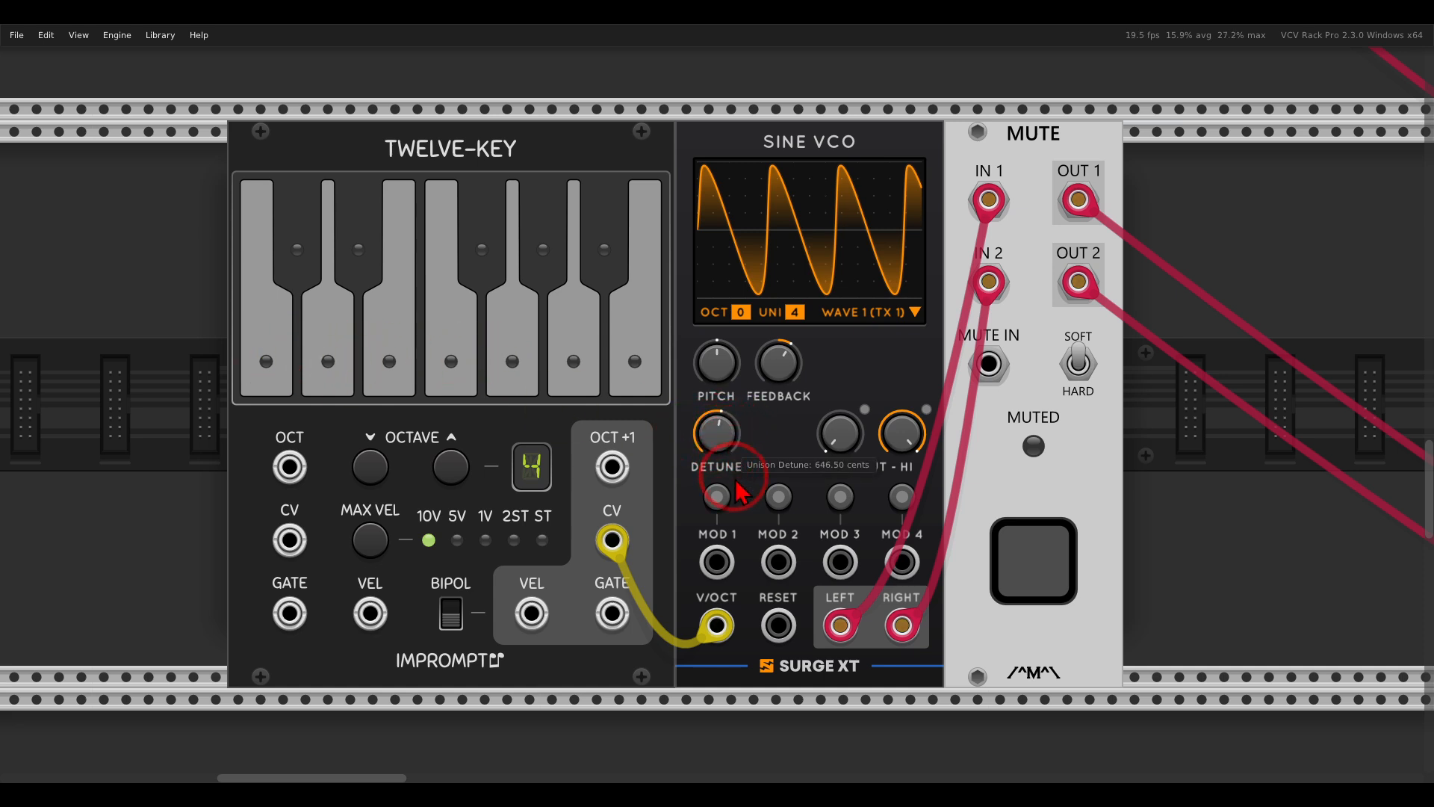
mouse_move(324, 358)
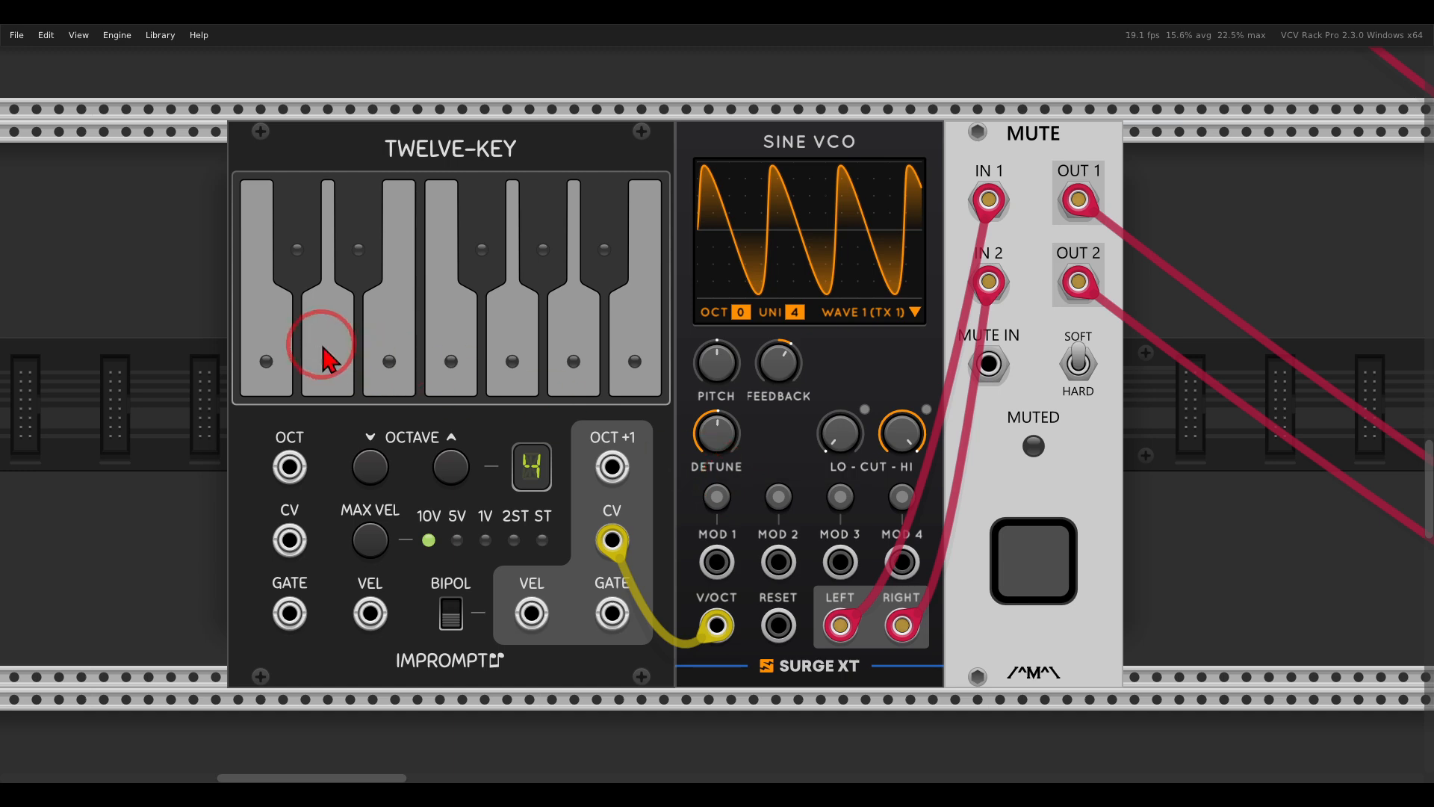
Play two keys on the Twelve-Key to audition the four voices spread 1200 cents apart
click(325, 361)
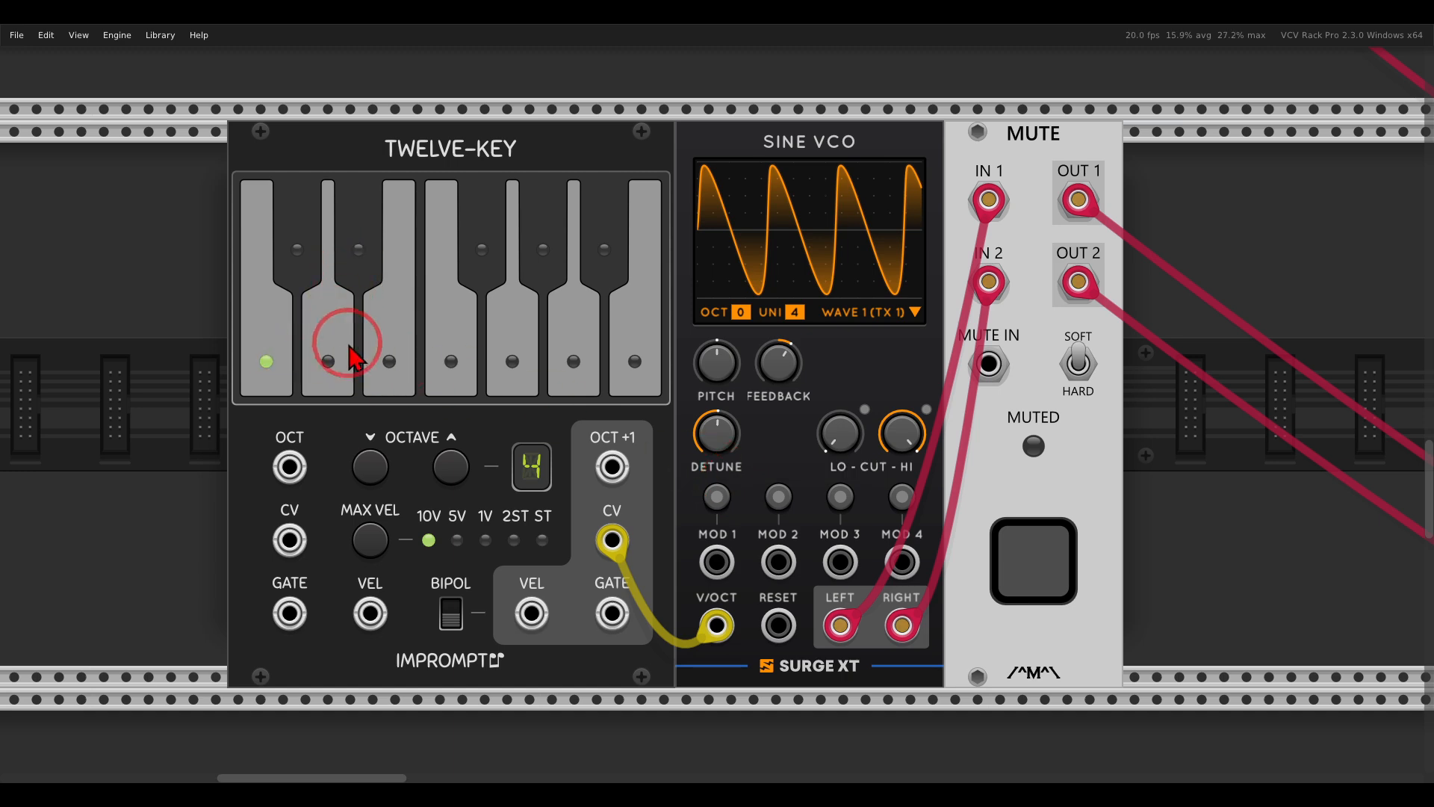
click(466, 361)
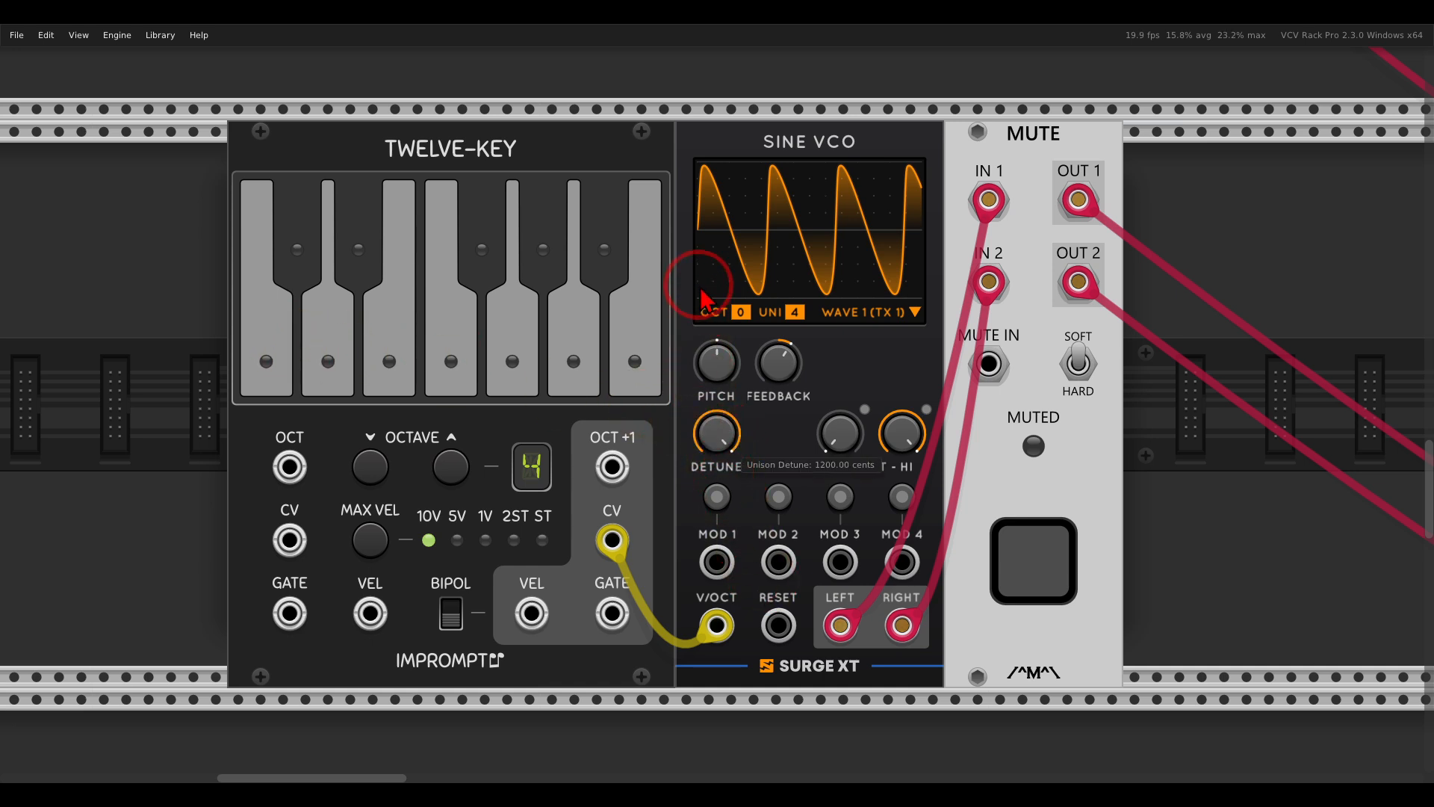
Move to the Modern VCO patch and raise its three-voice unison detune to about 343 cents
click(1032, 560)
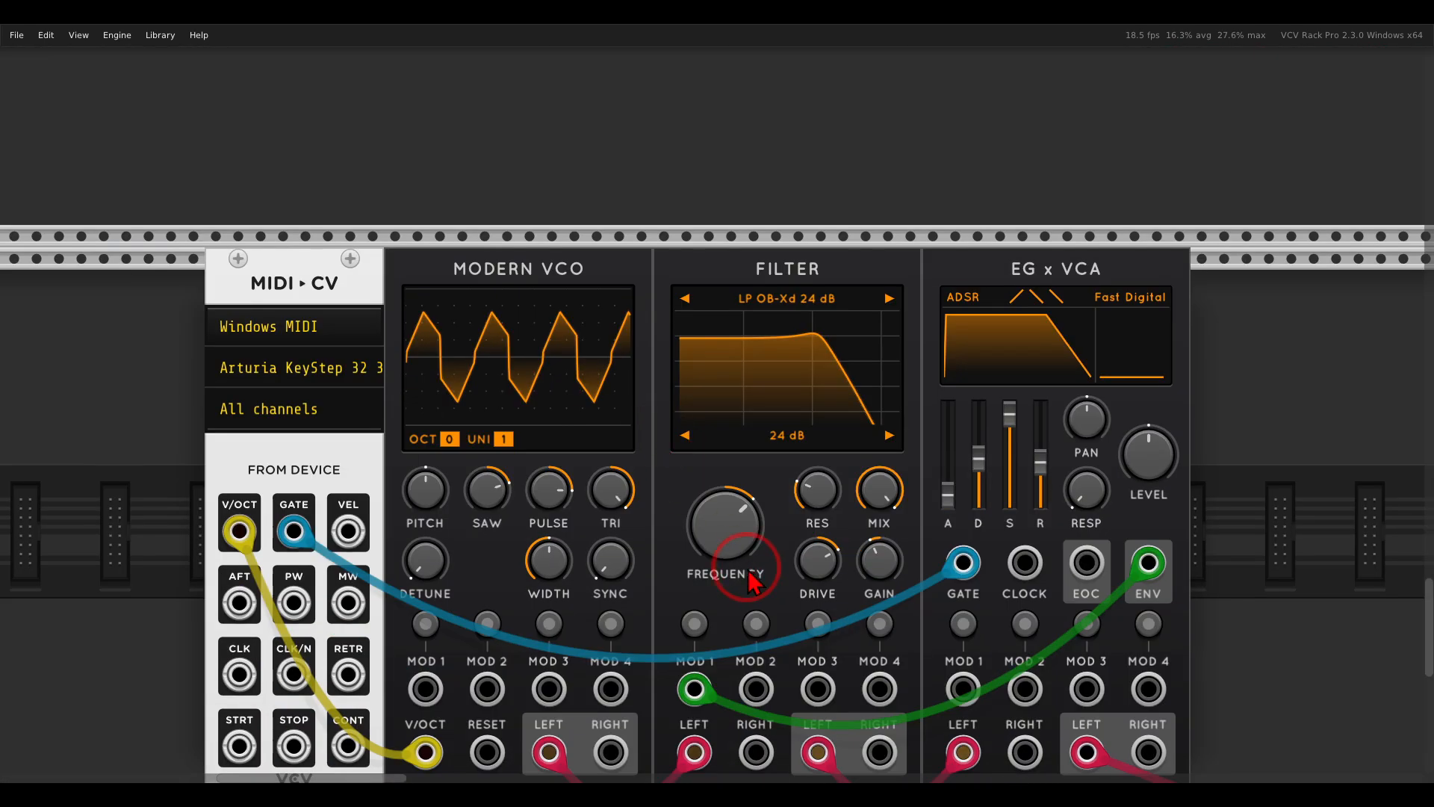
scroll(down, 3)
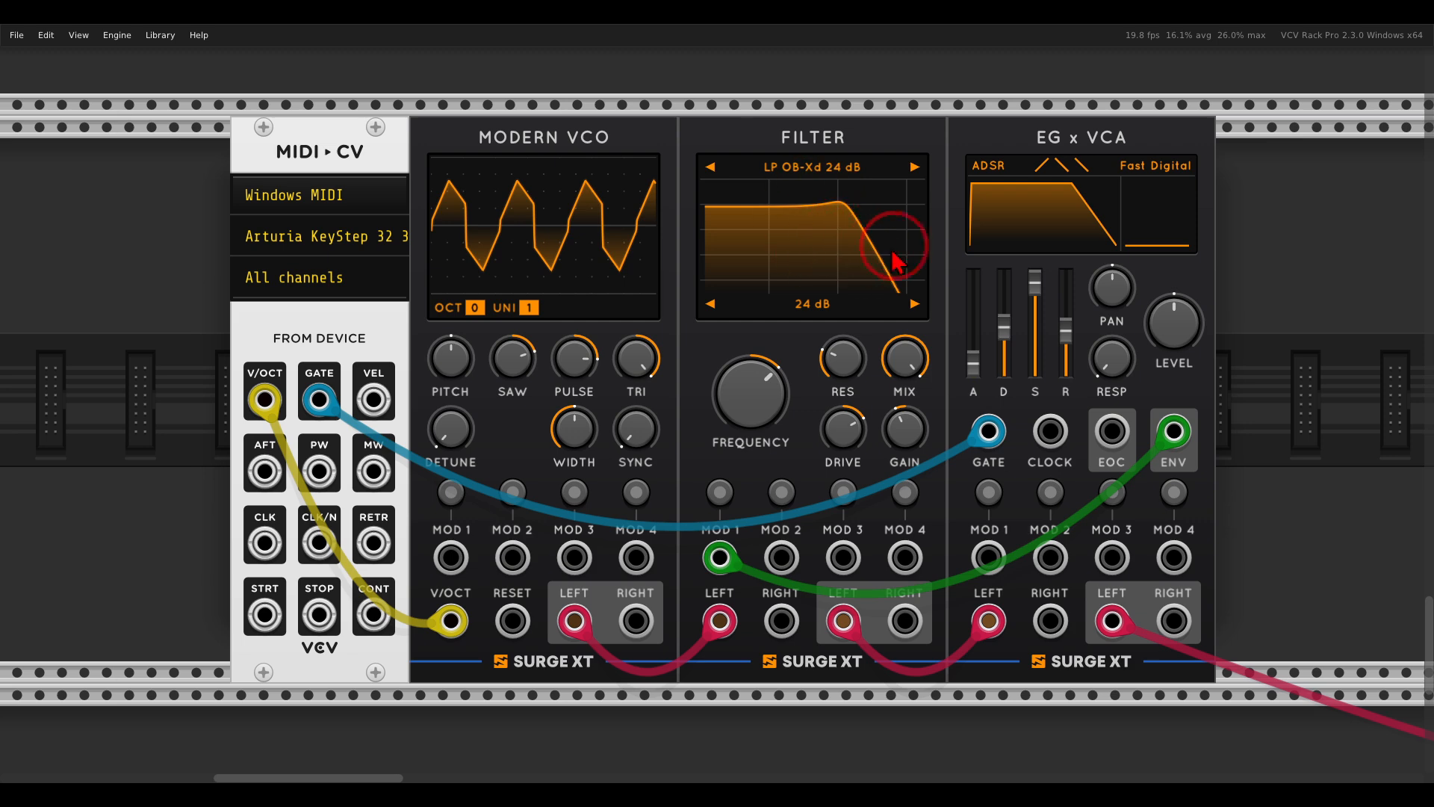
mouse_move(1125, 229)
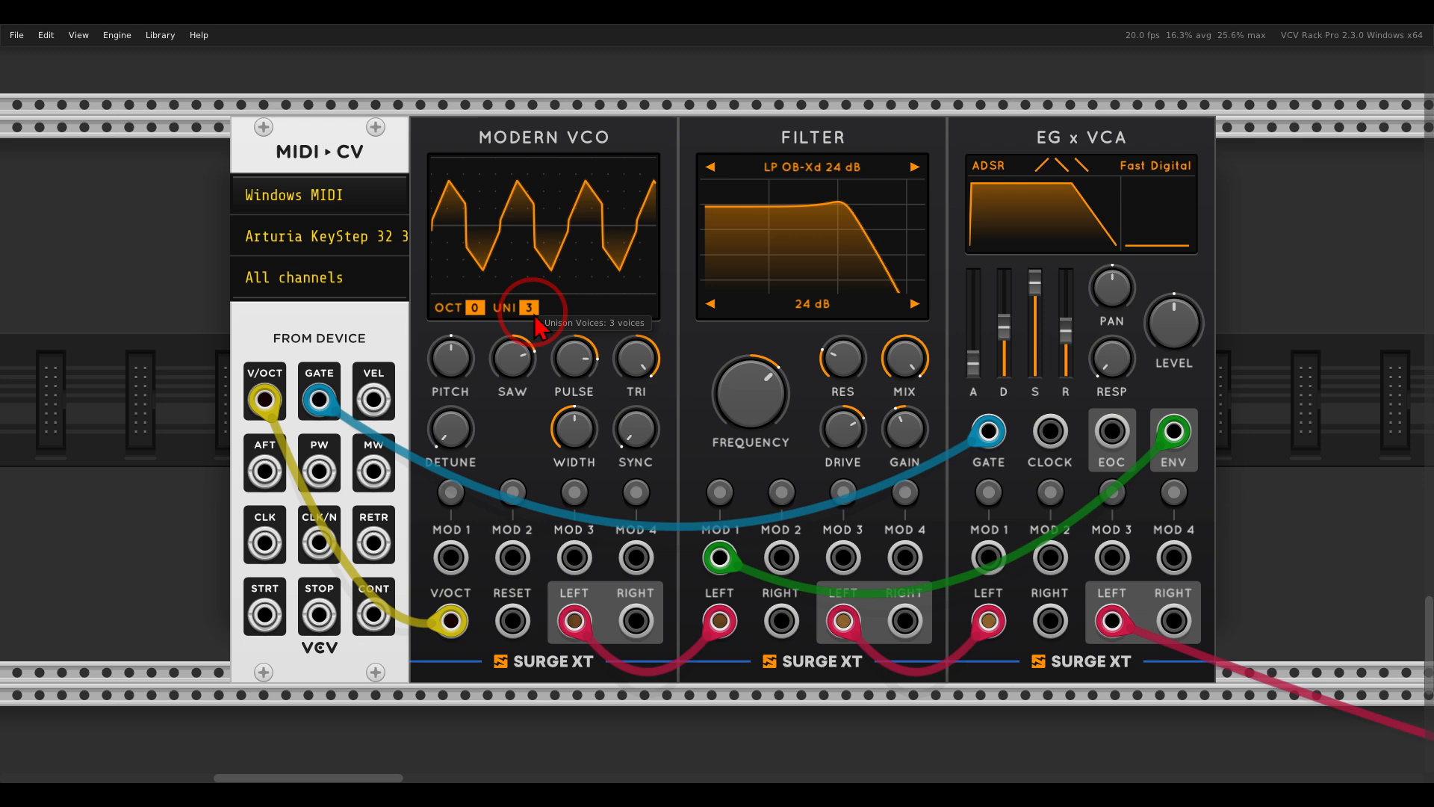
mouse_move(574, 622)
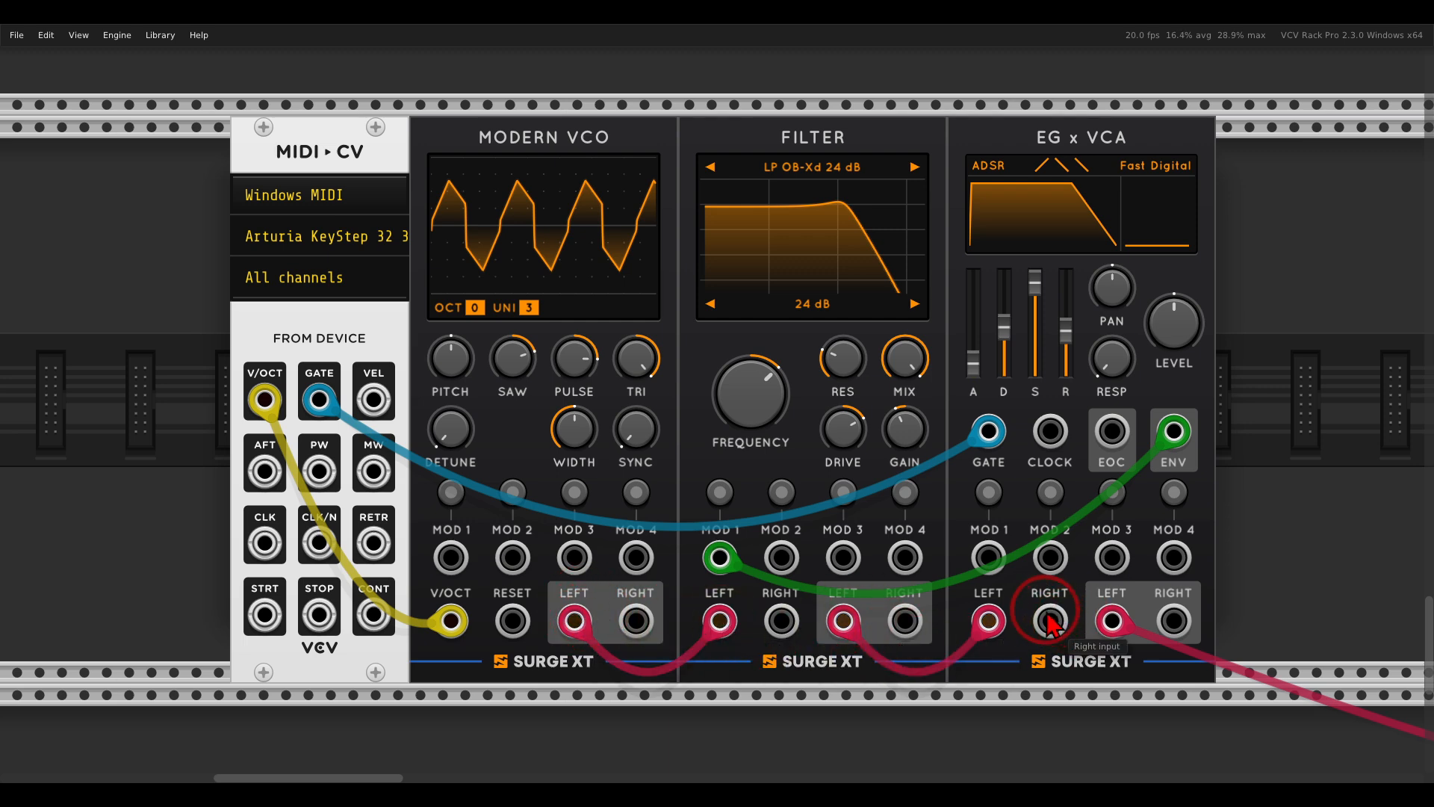
mouse_move(448, 430)
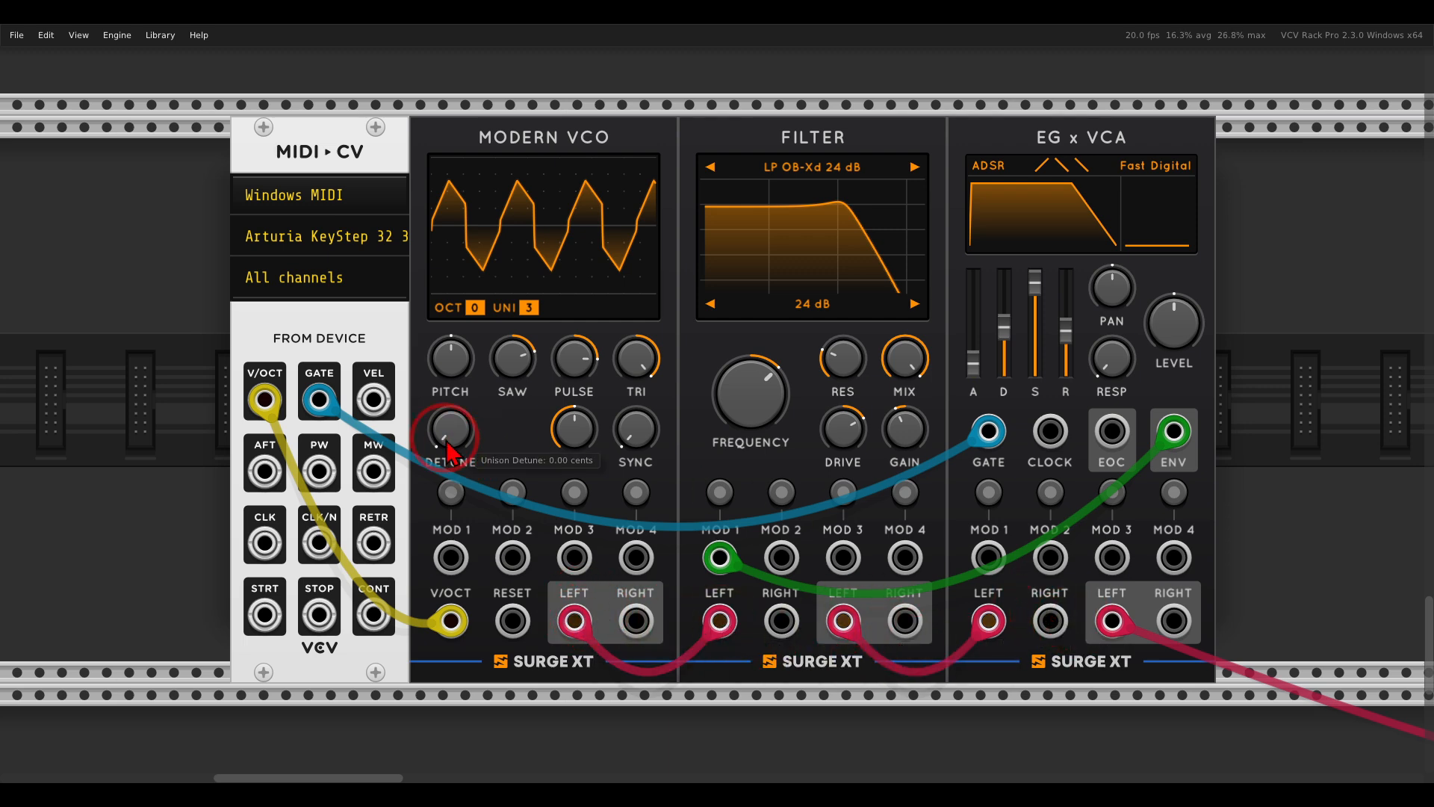
drag(448, 430, 448, 357)
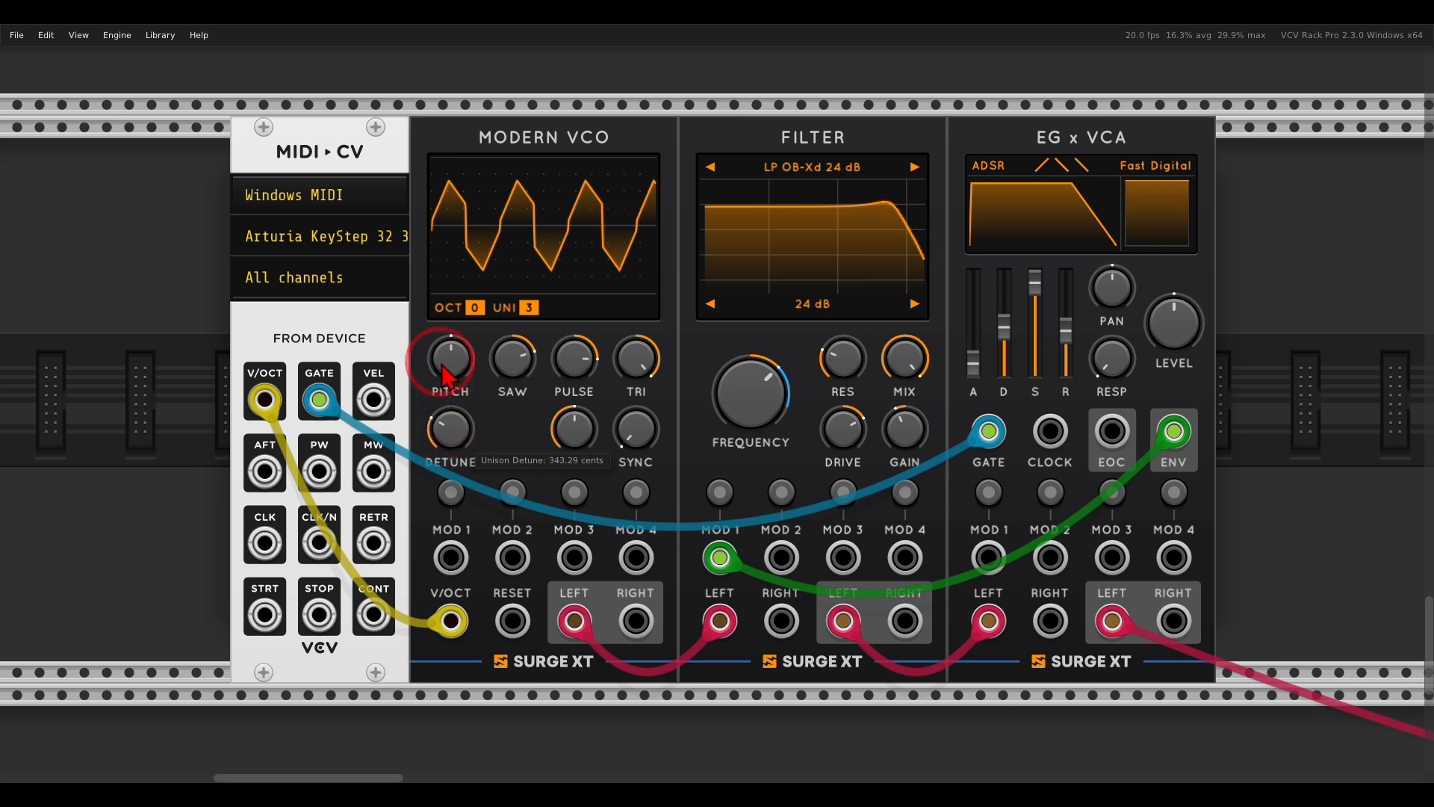